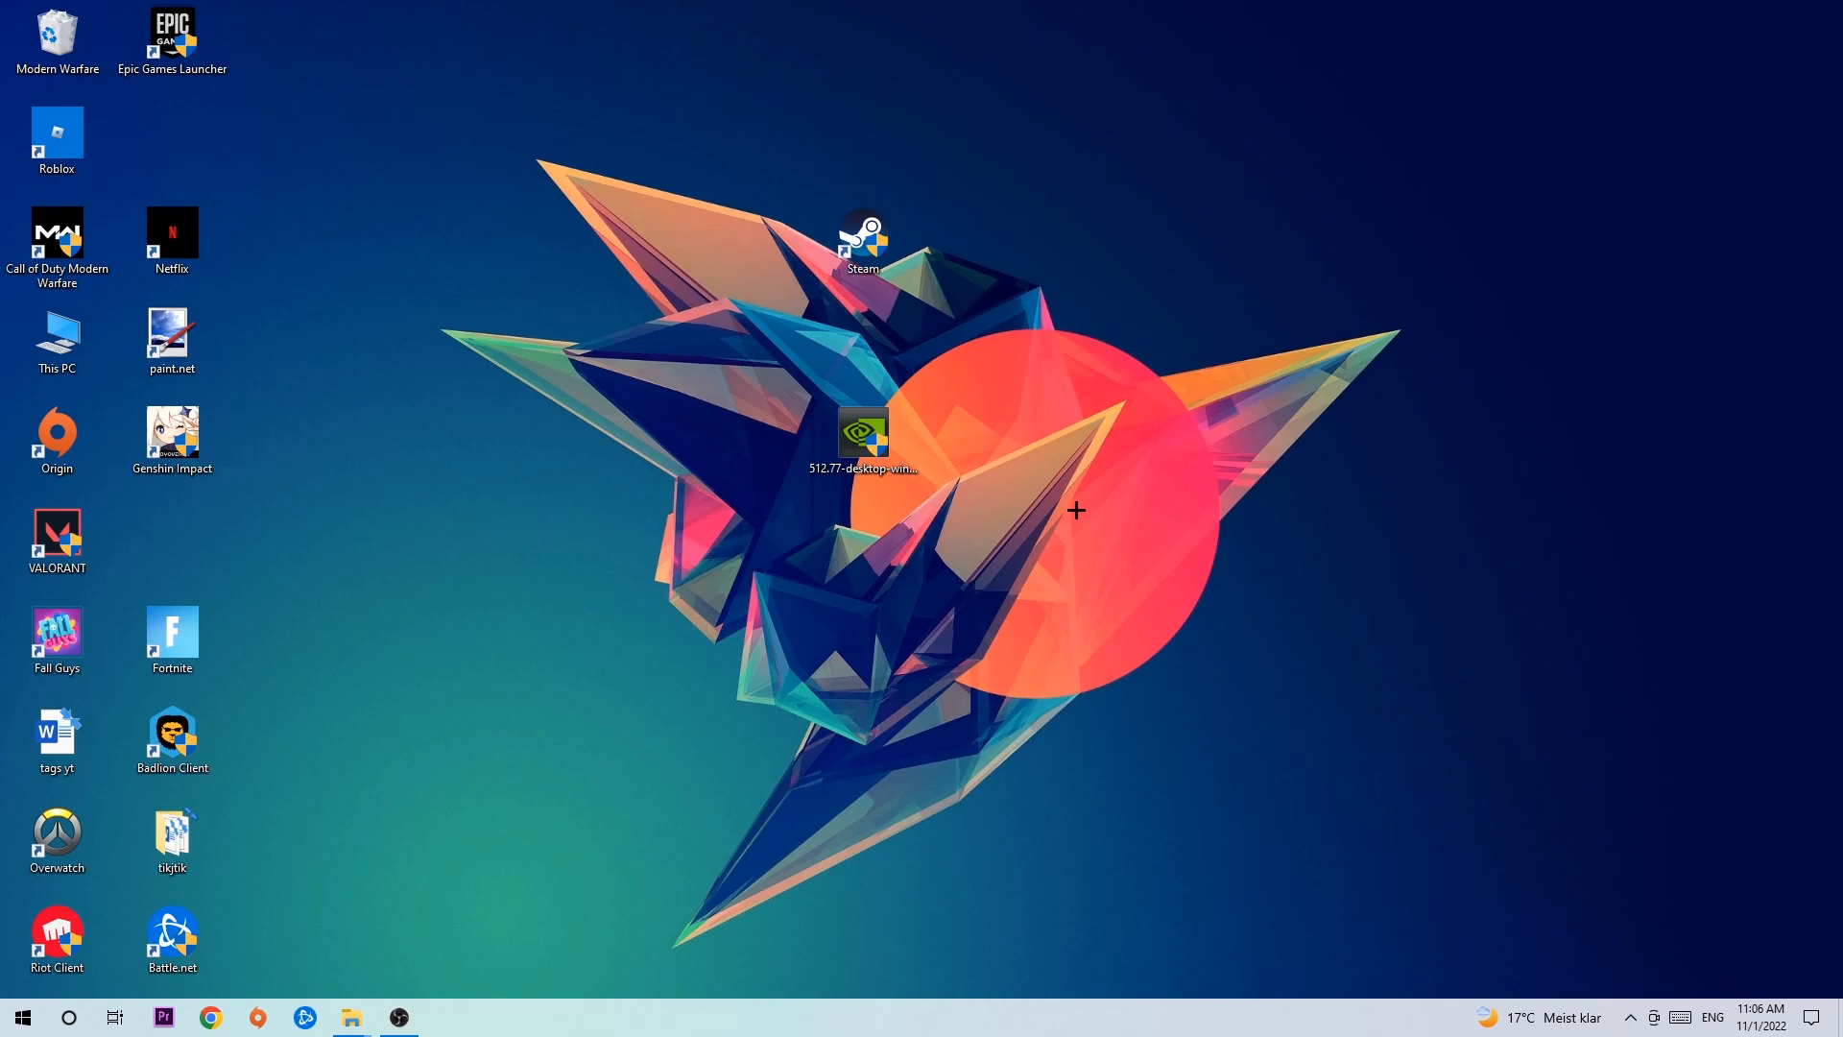
mouse_move(891, 293)
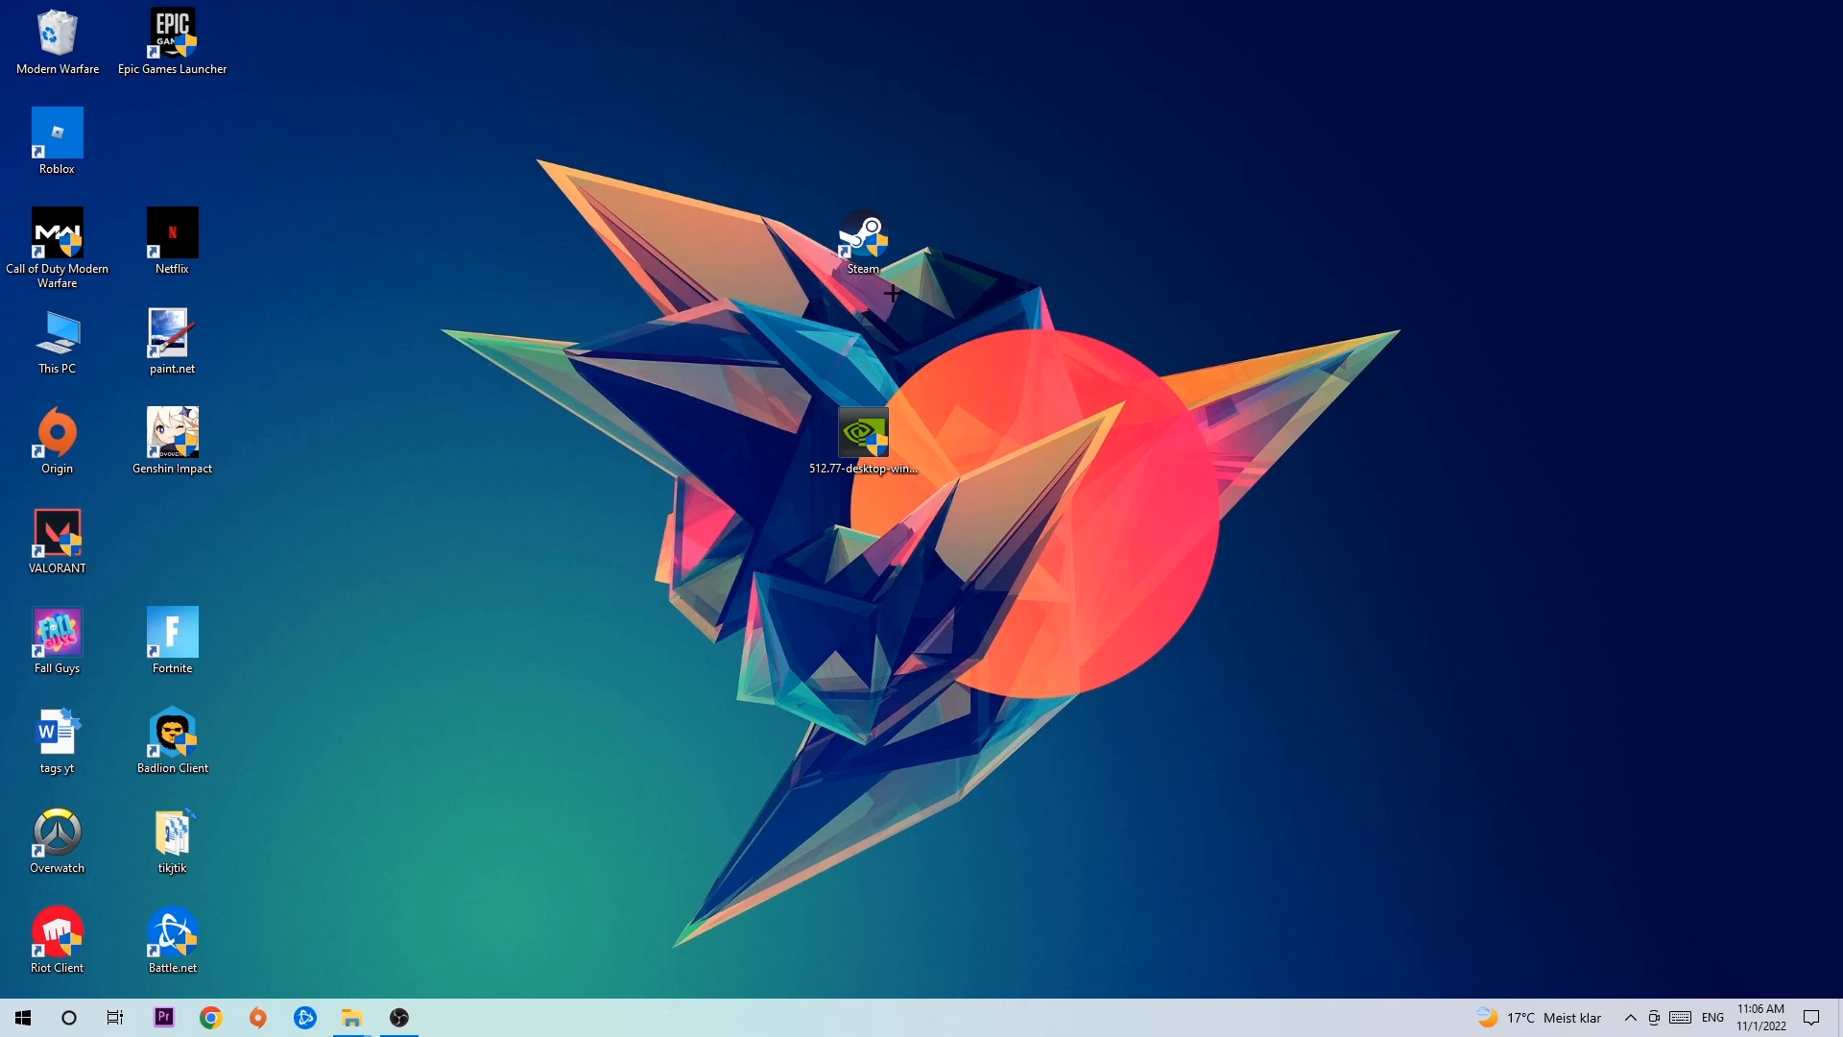
mouse_move(894, 298)
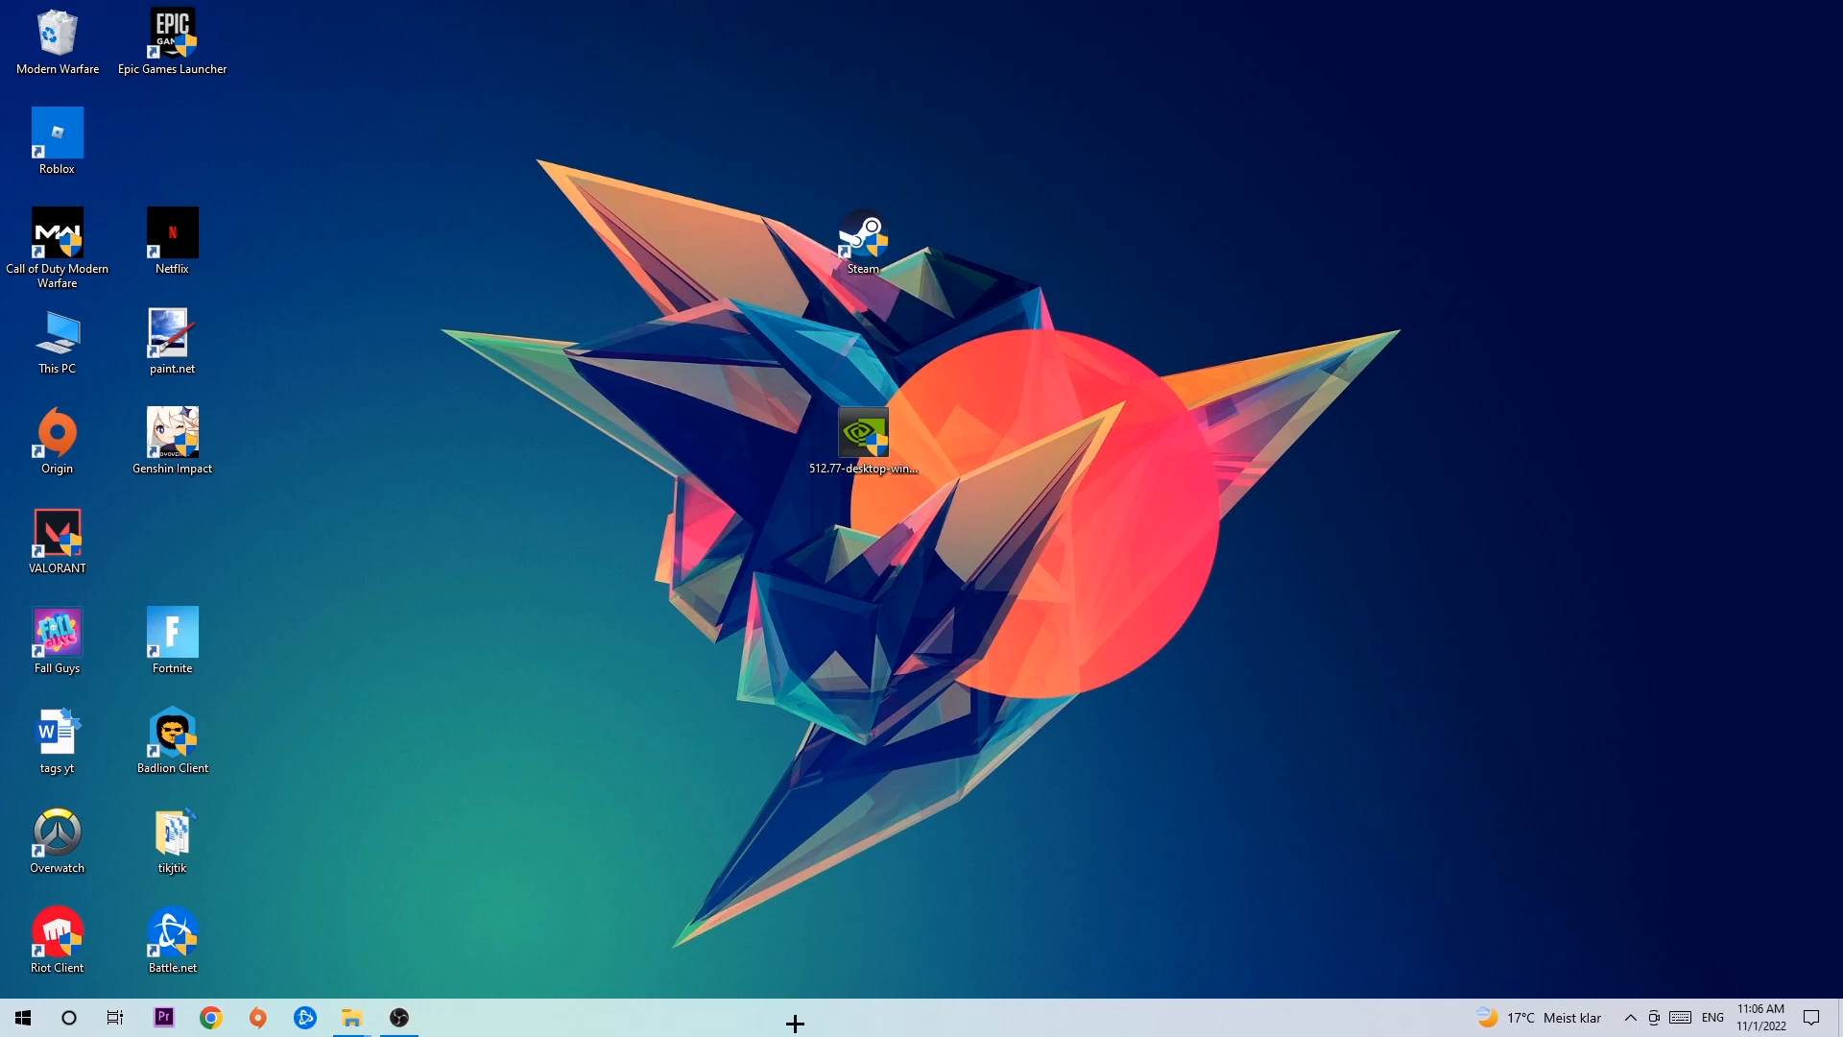
mouse_move(874, 925)
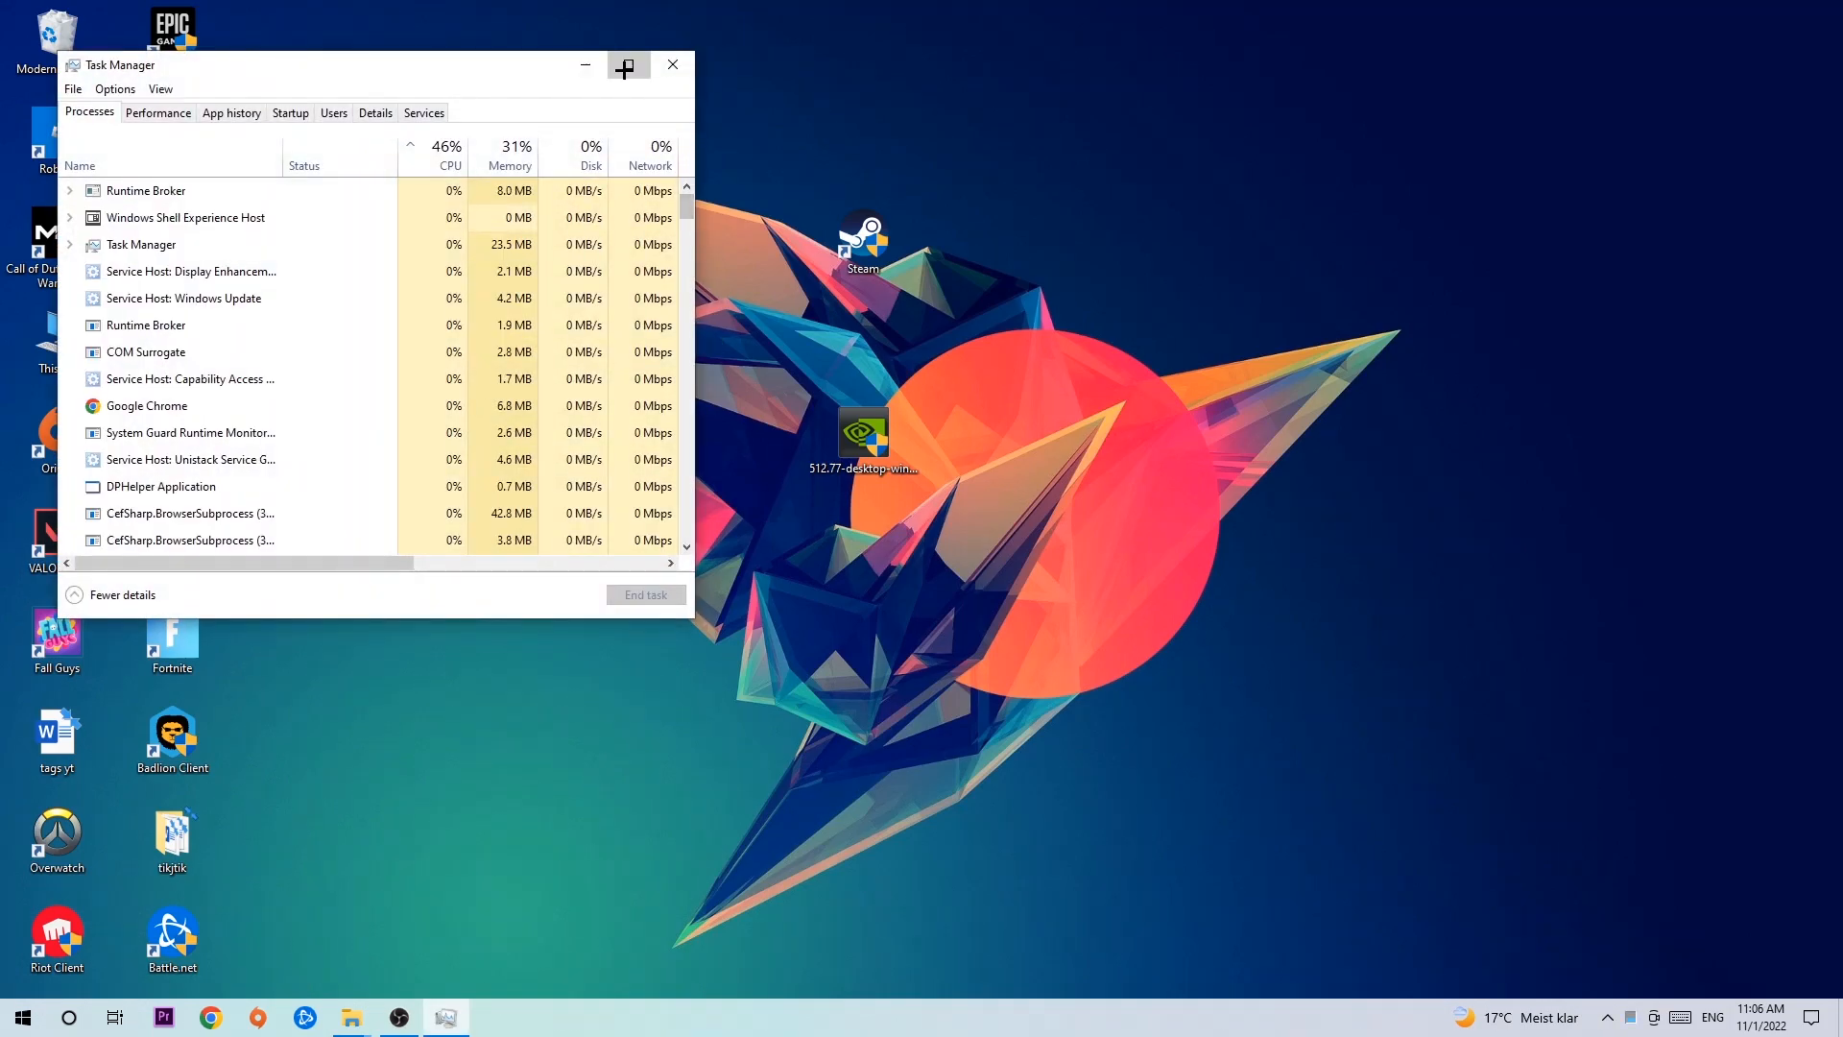
Maximize Task Manager and bring up End task on an unwanted running process.
left_click(627, 65)
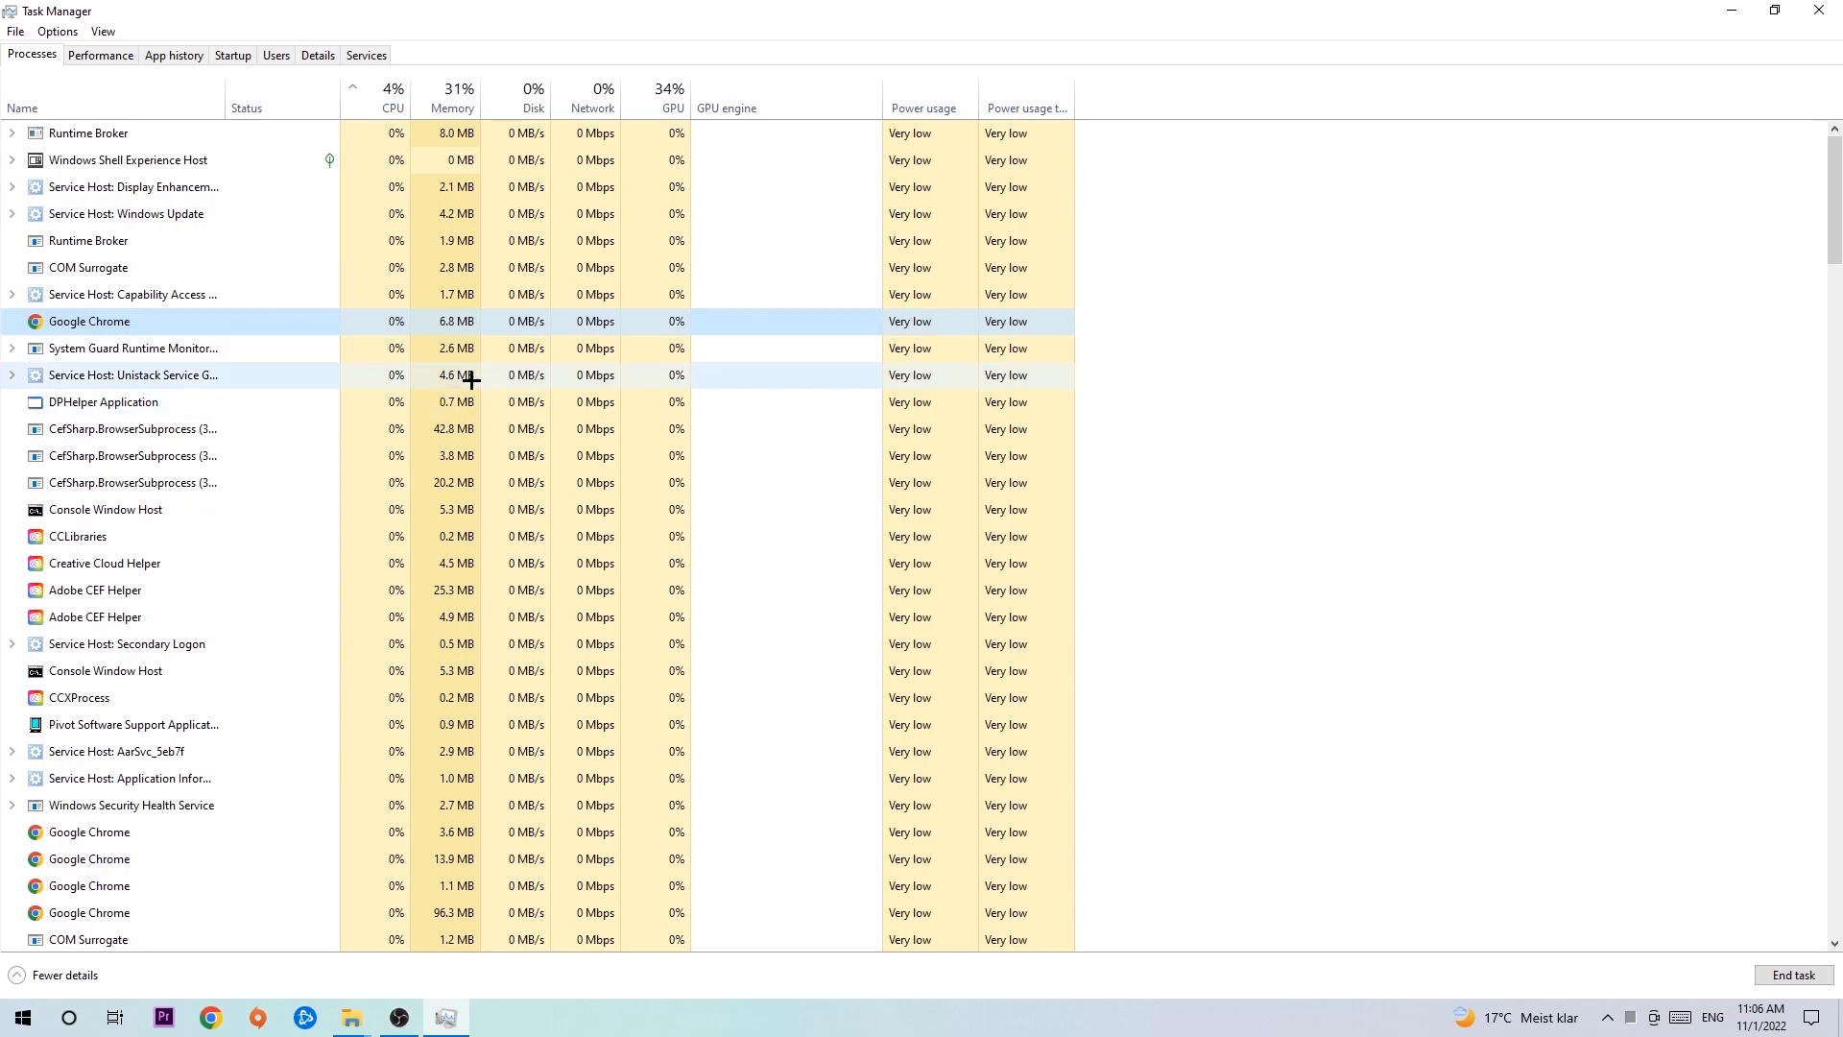
right_click(88, 320)
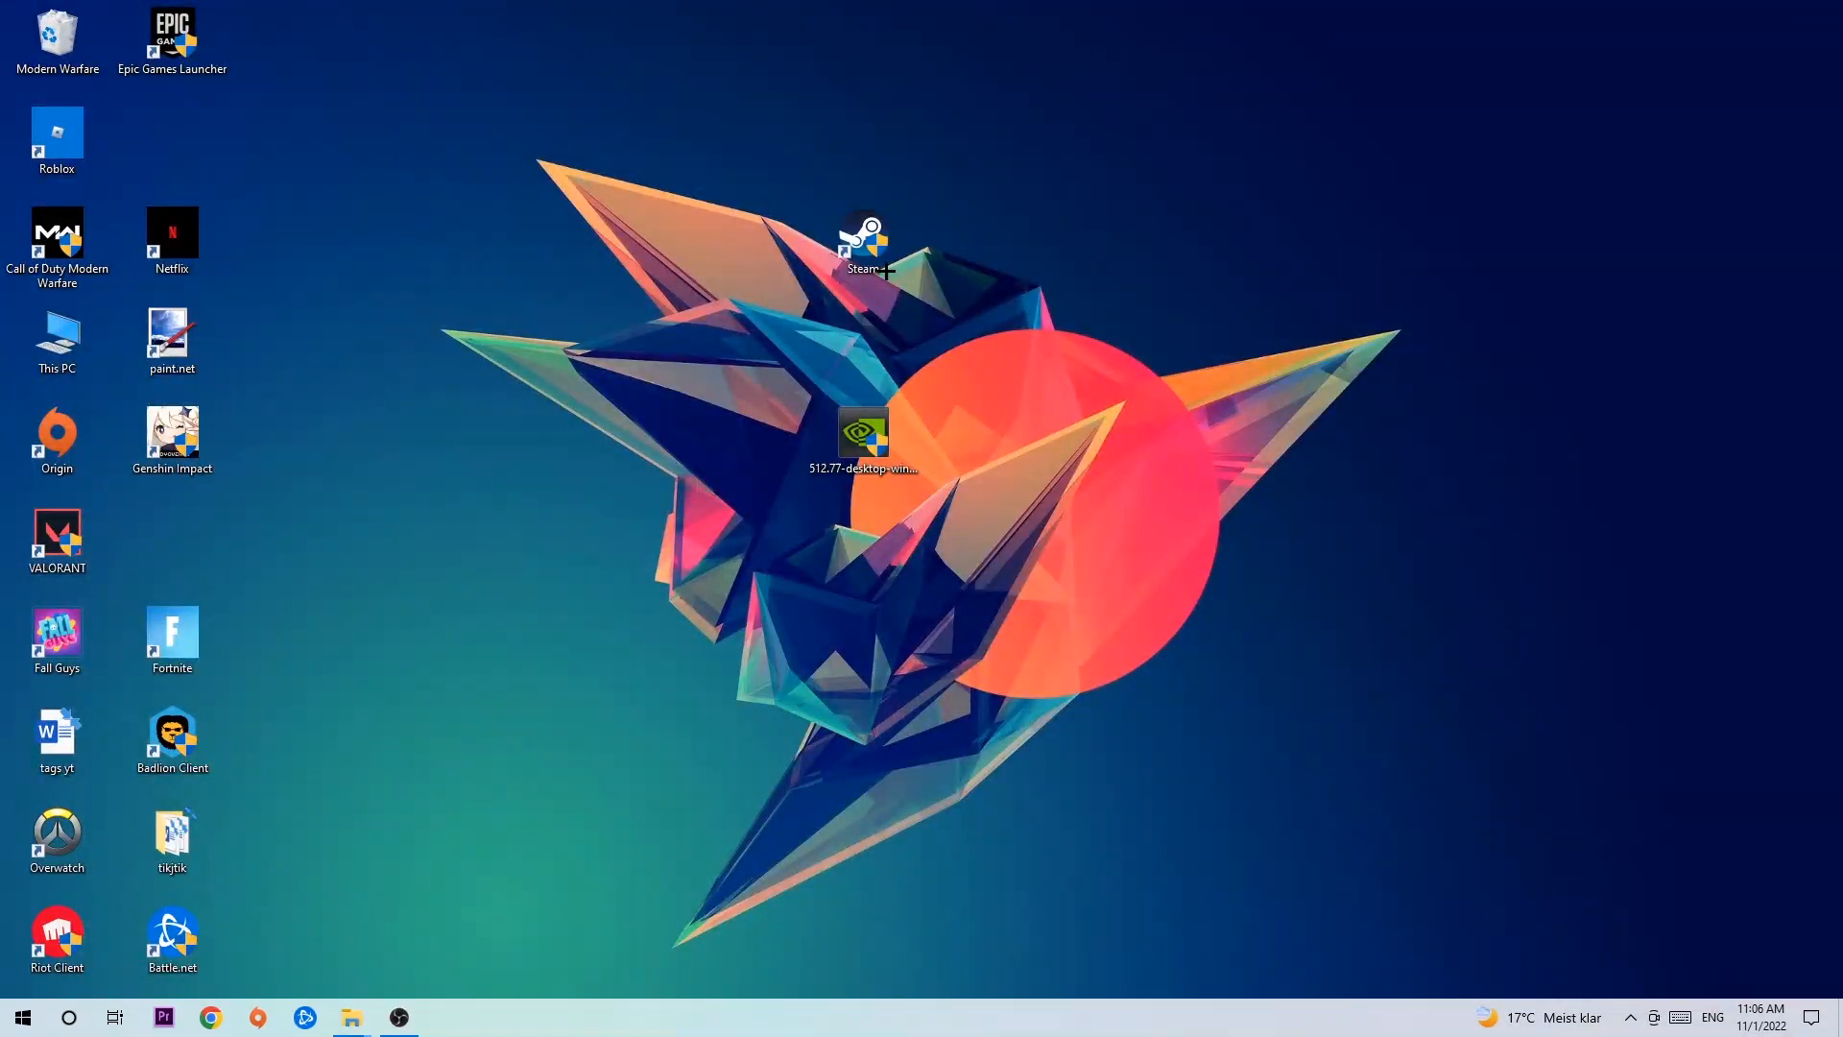
Reposition the Steam desktop shortcut, finally dragging it left onto the upper-left shard.
left_click_drag(864, 235, 1094, 340)
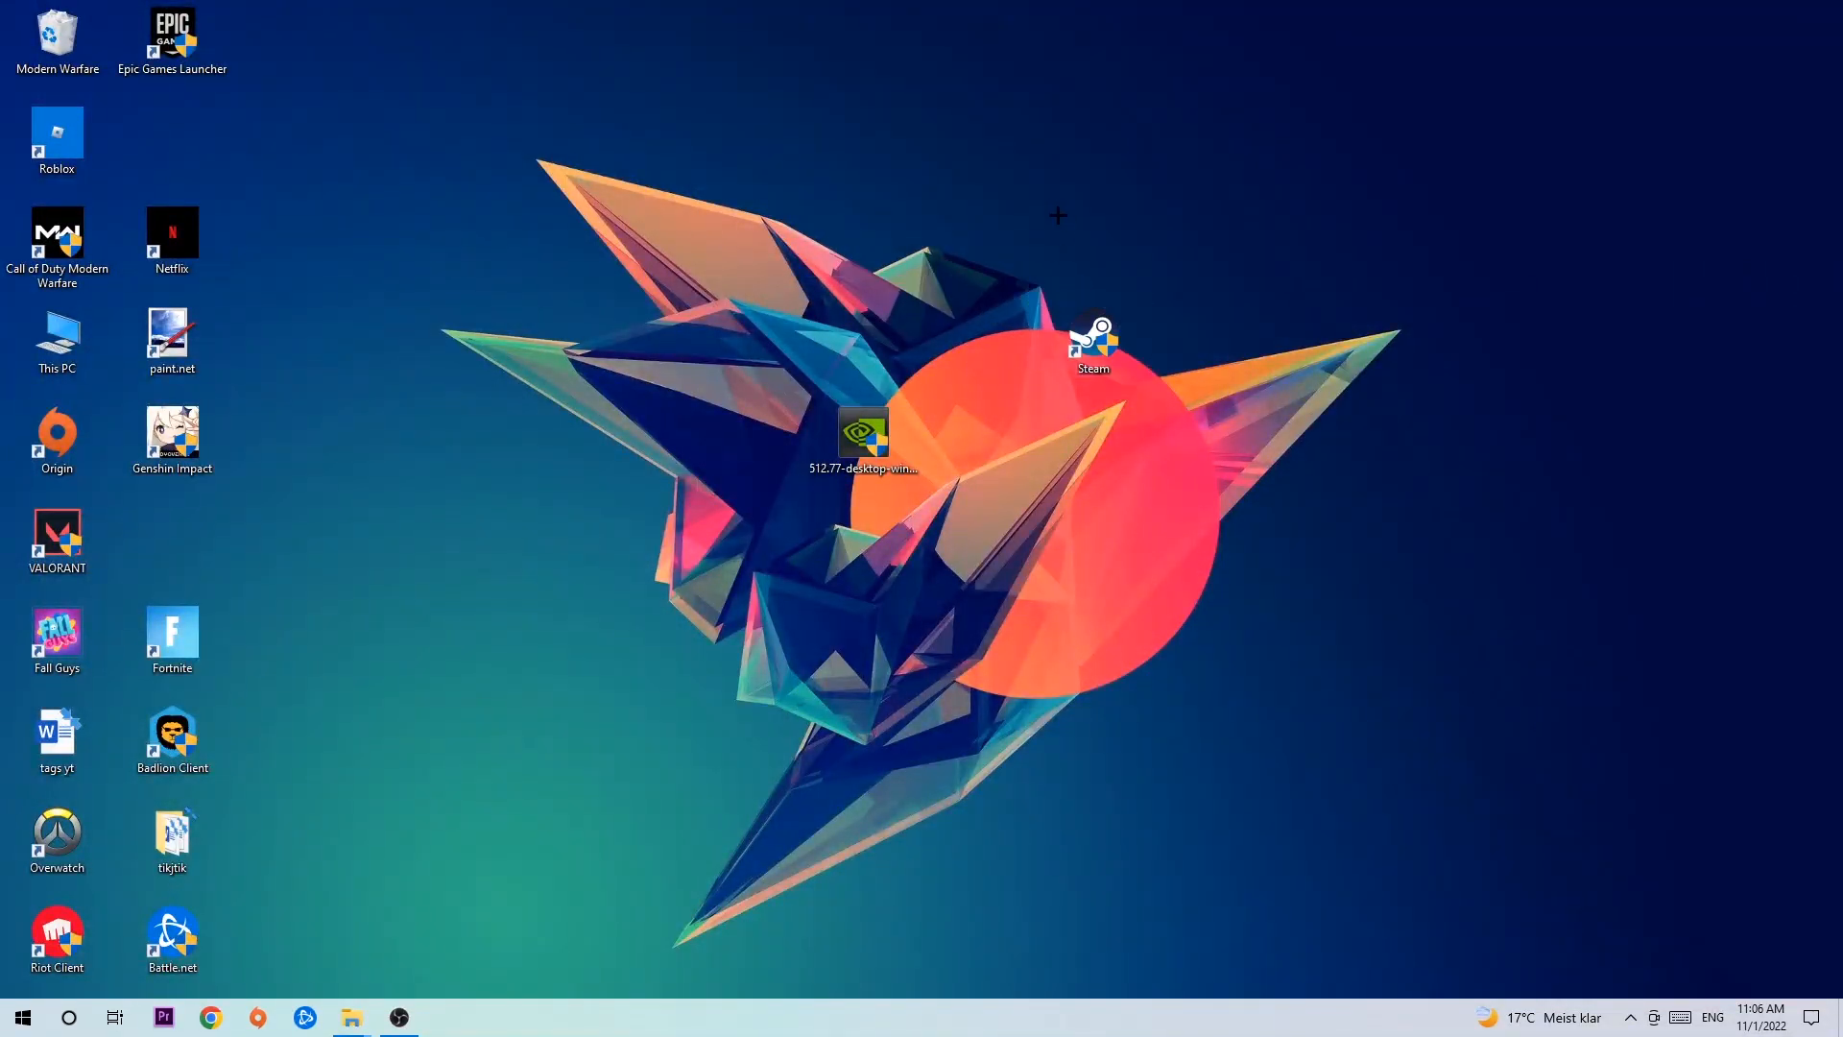
left_click_drag(1093, 335, 864, 241)
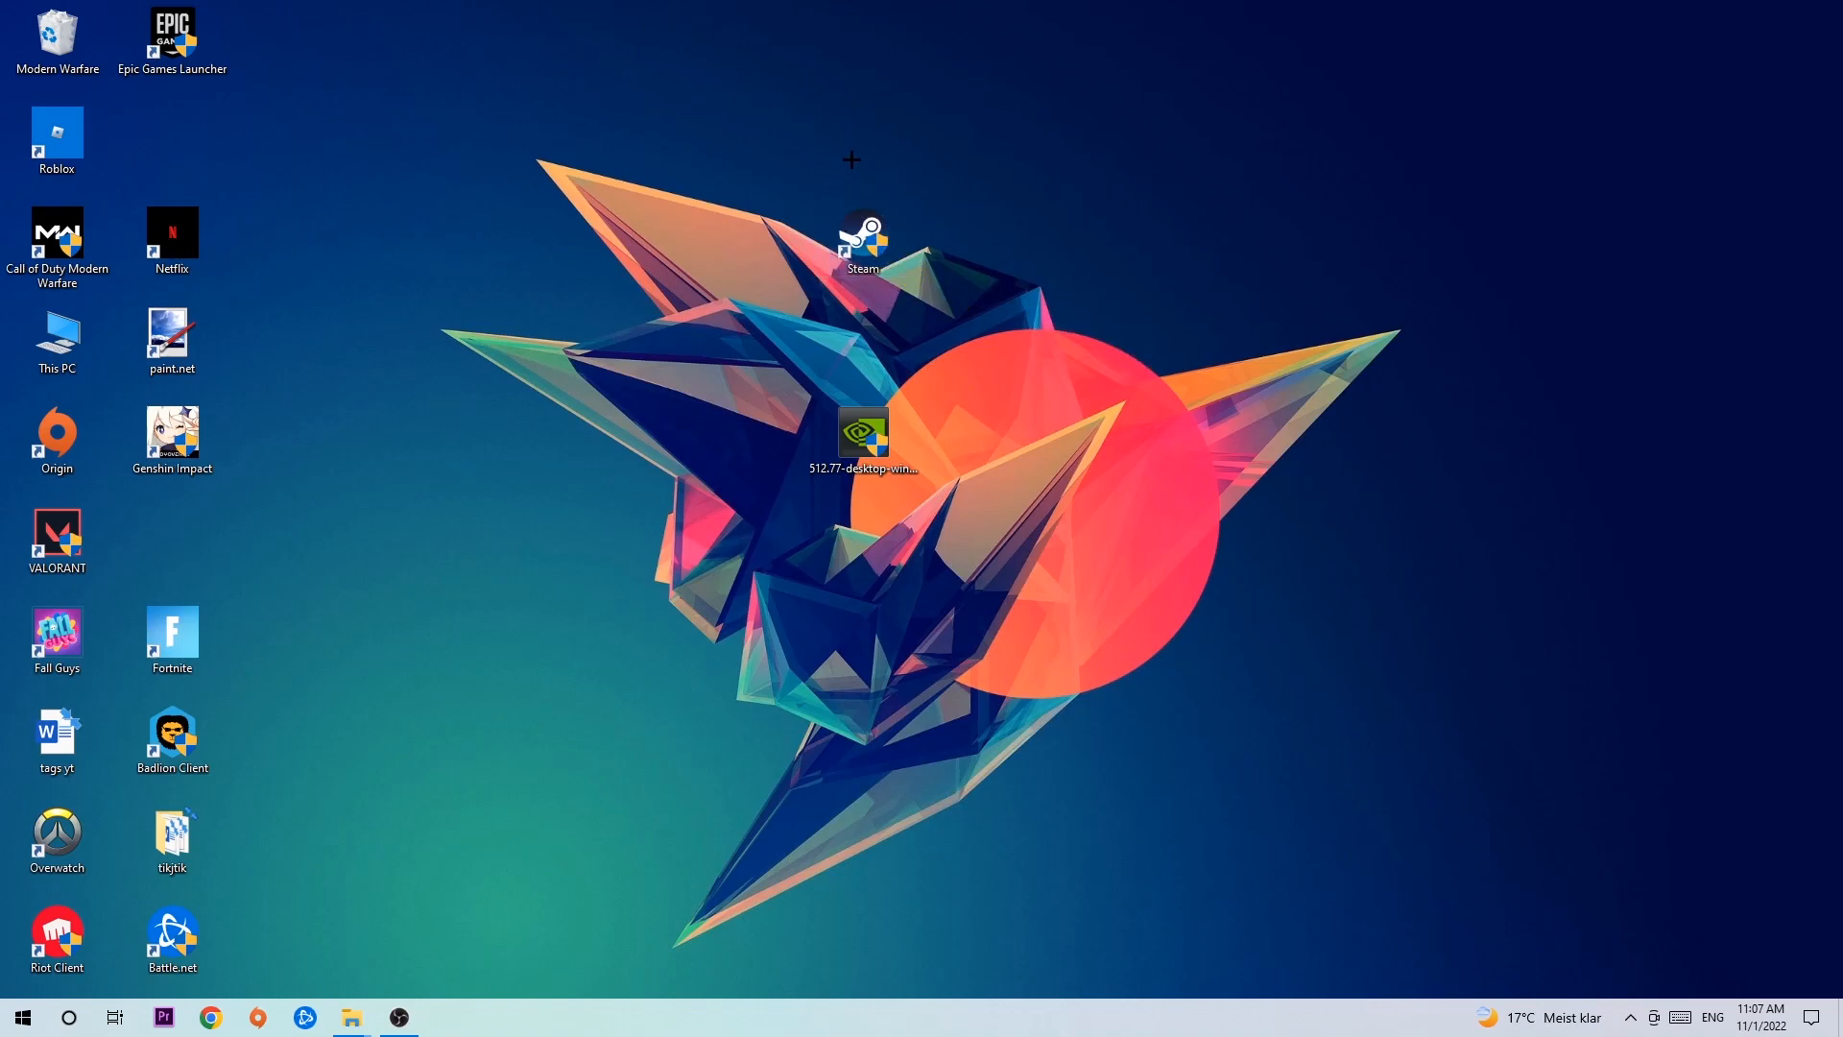
left_click(21, 1017)
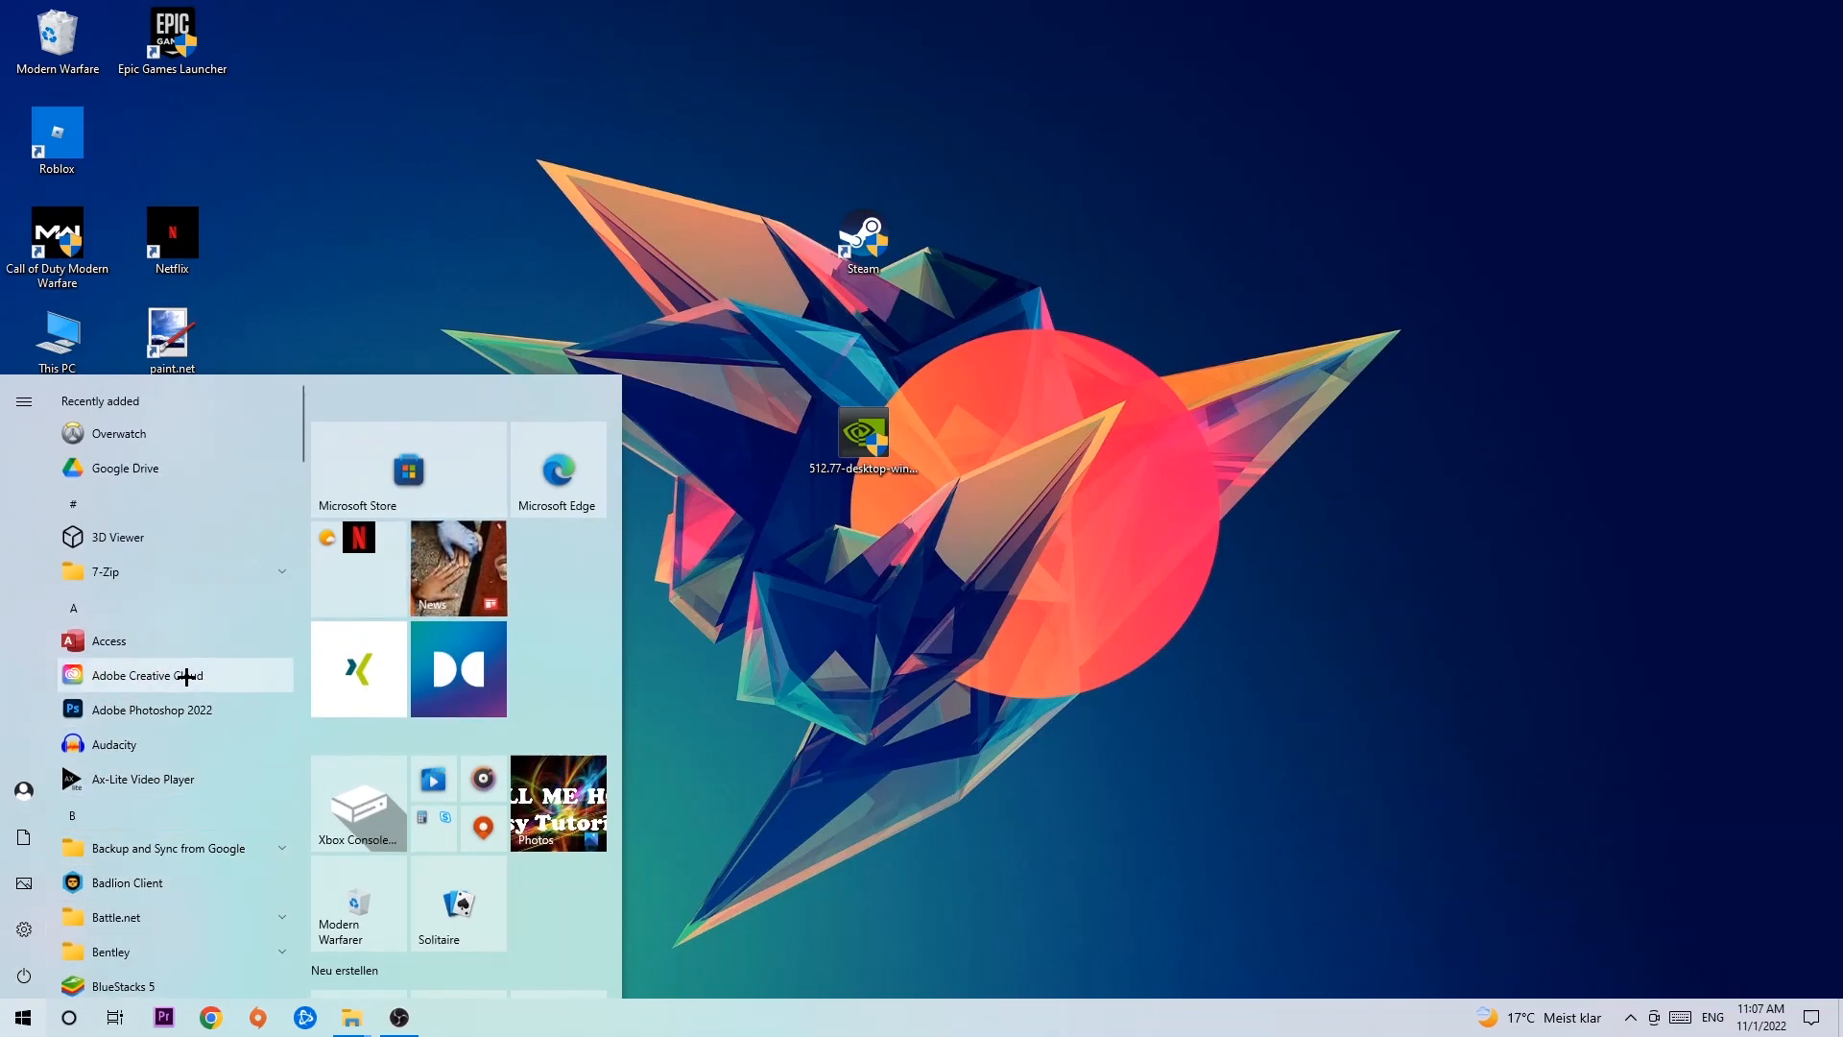
mouse_move(185, 522)
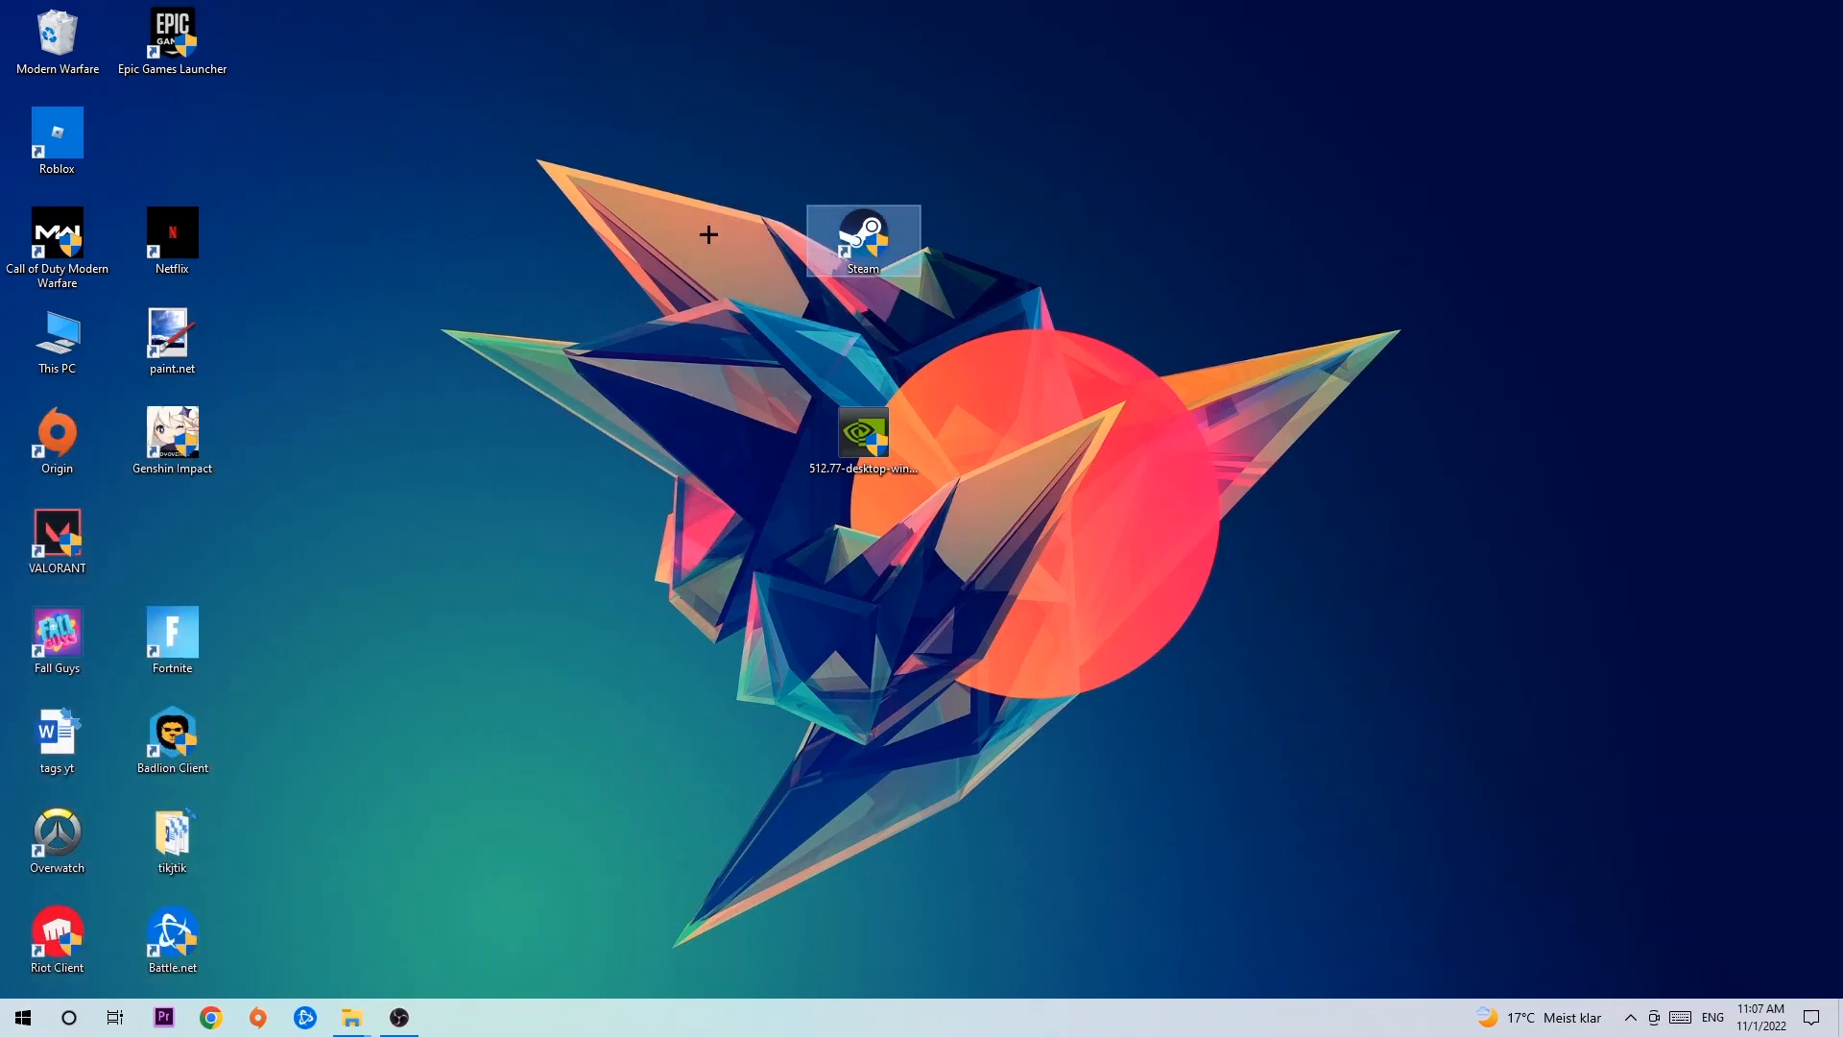
right_click(862, 240)
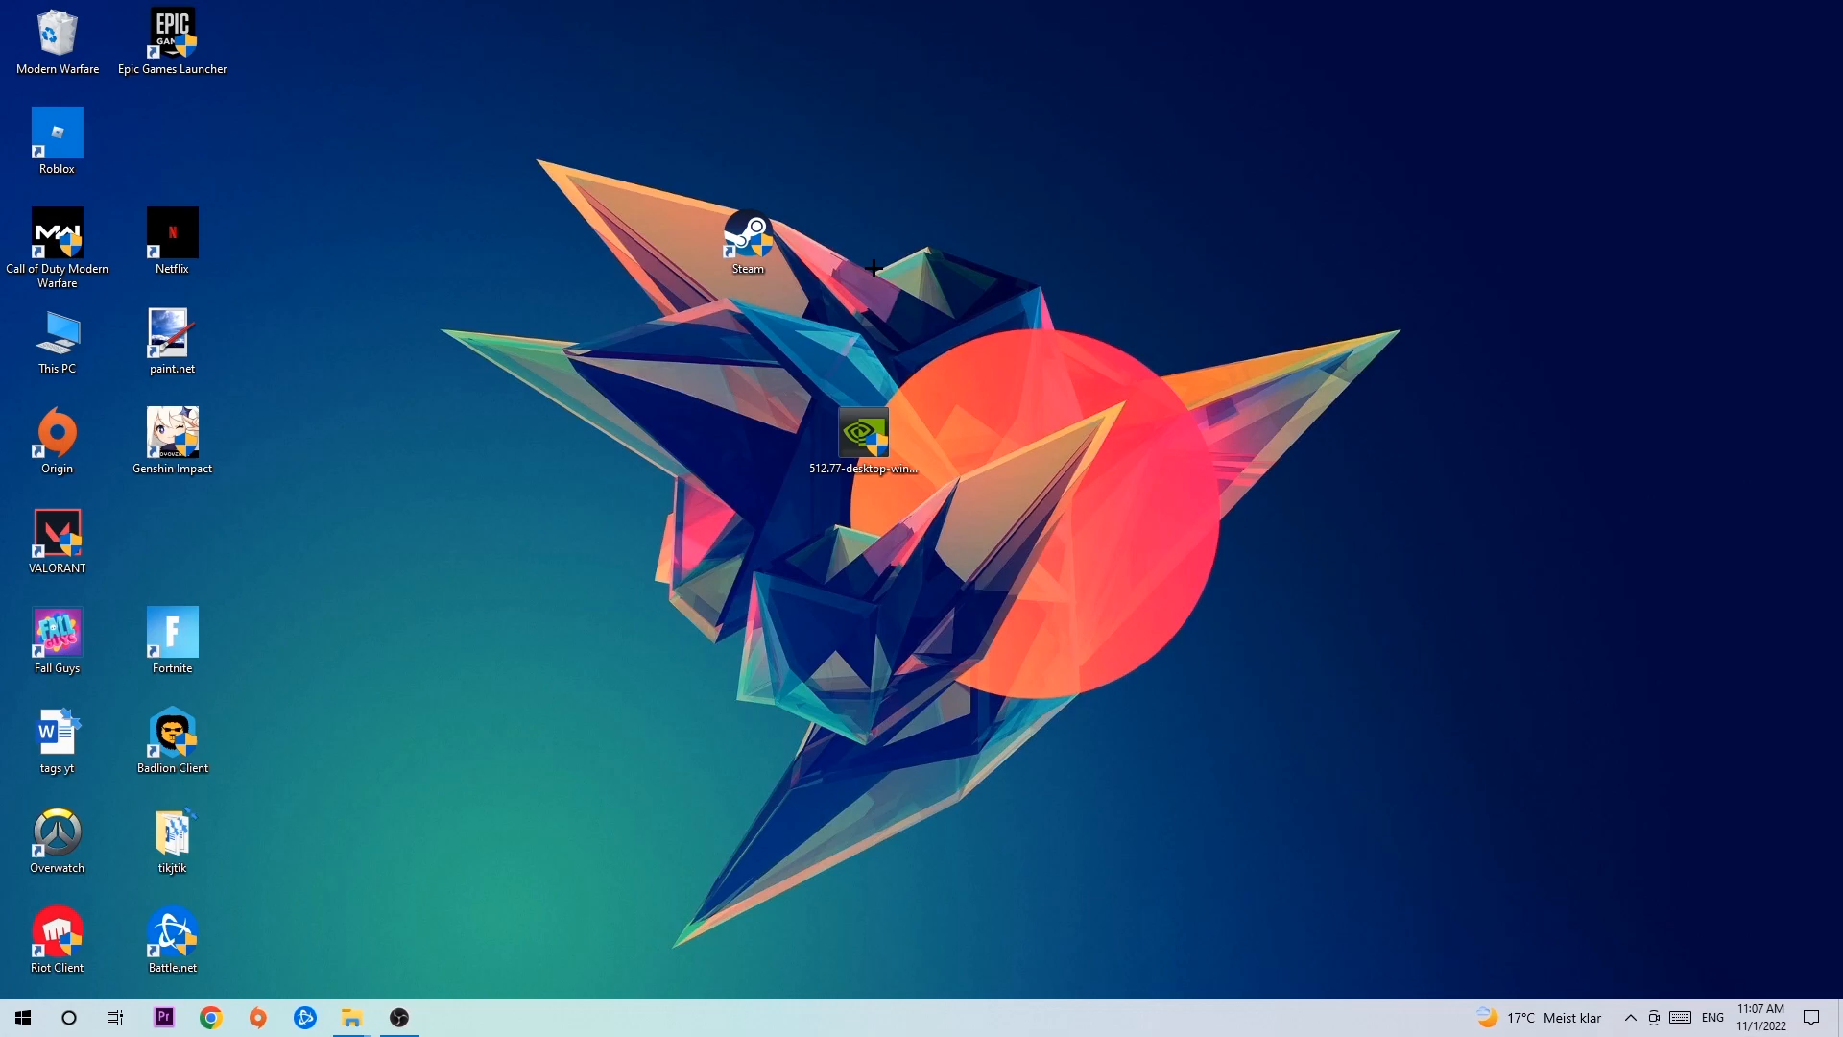
mouse_move(874, 268)
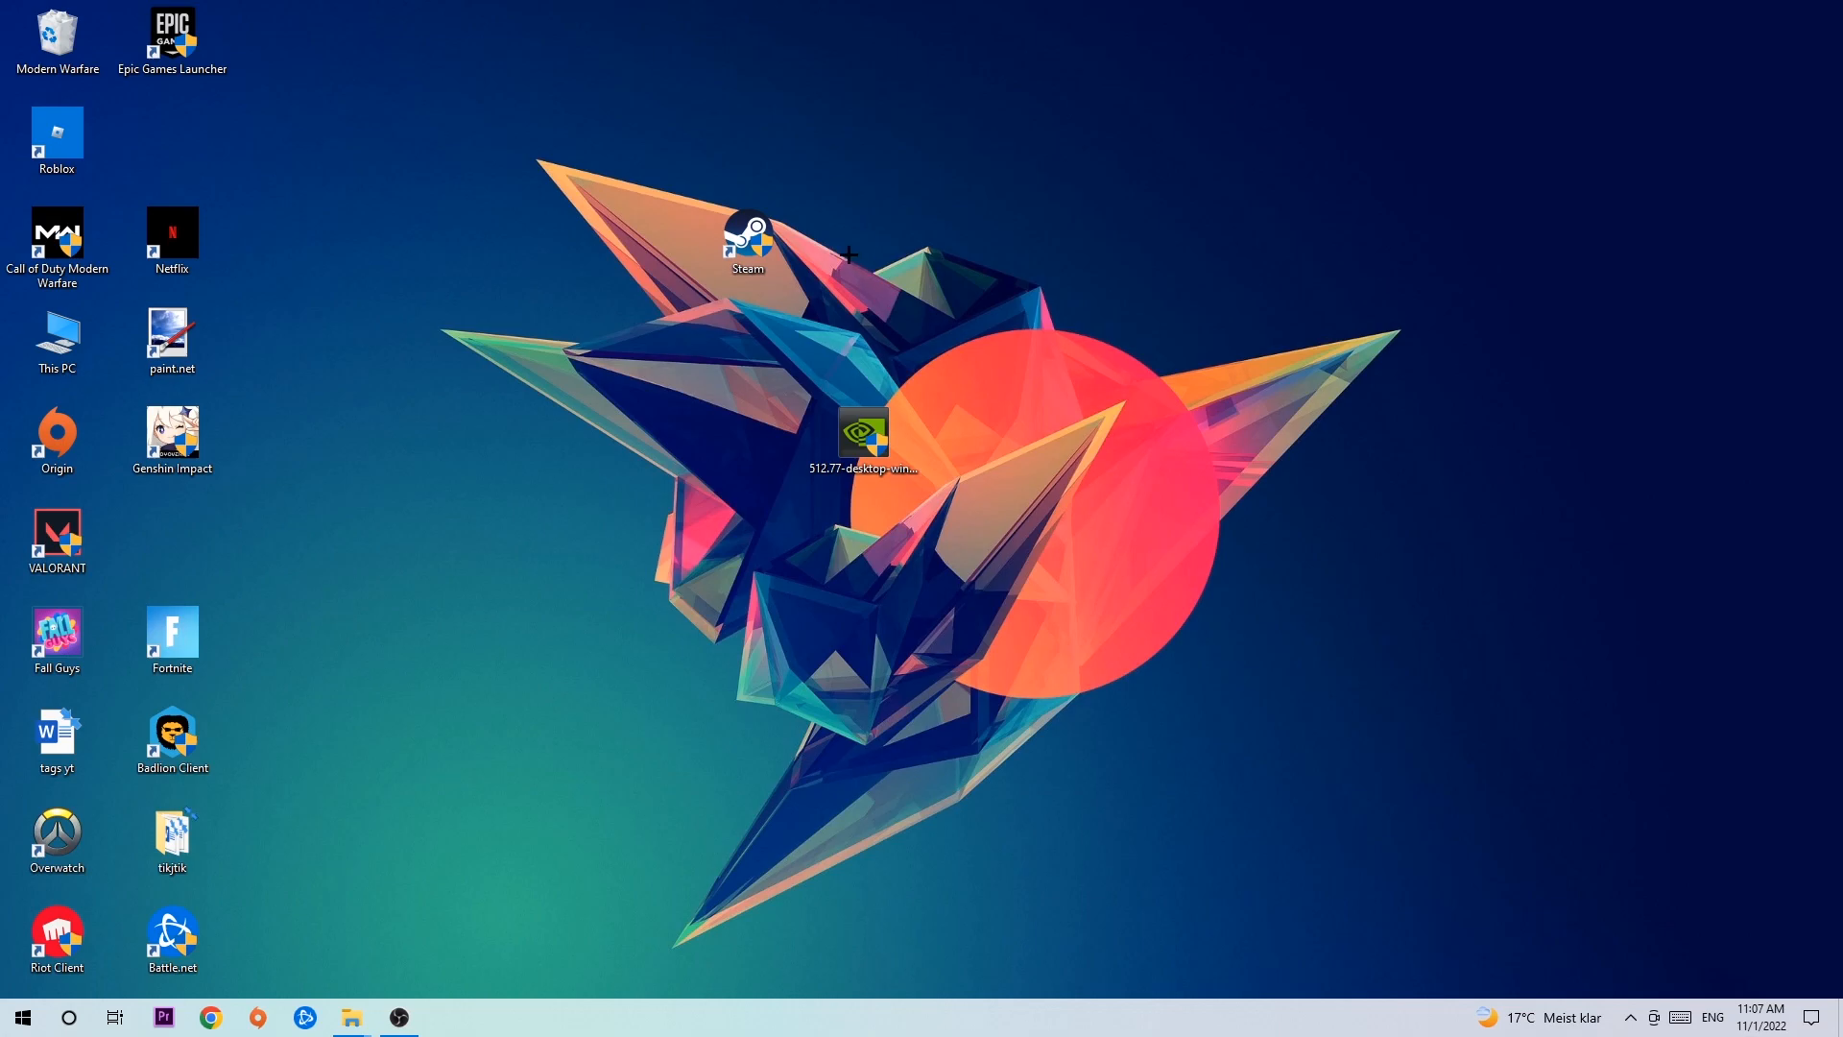
left_click_drag(747, 241, 606, 318)
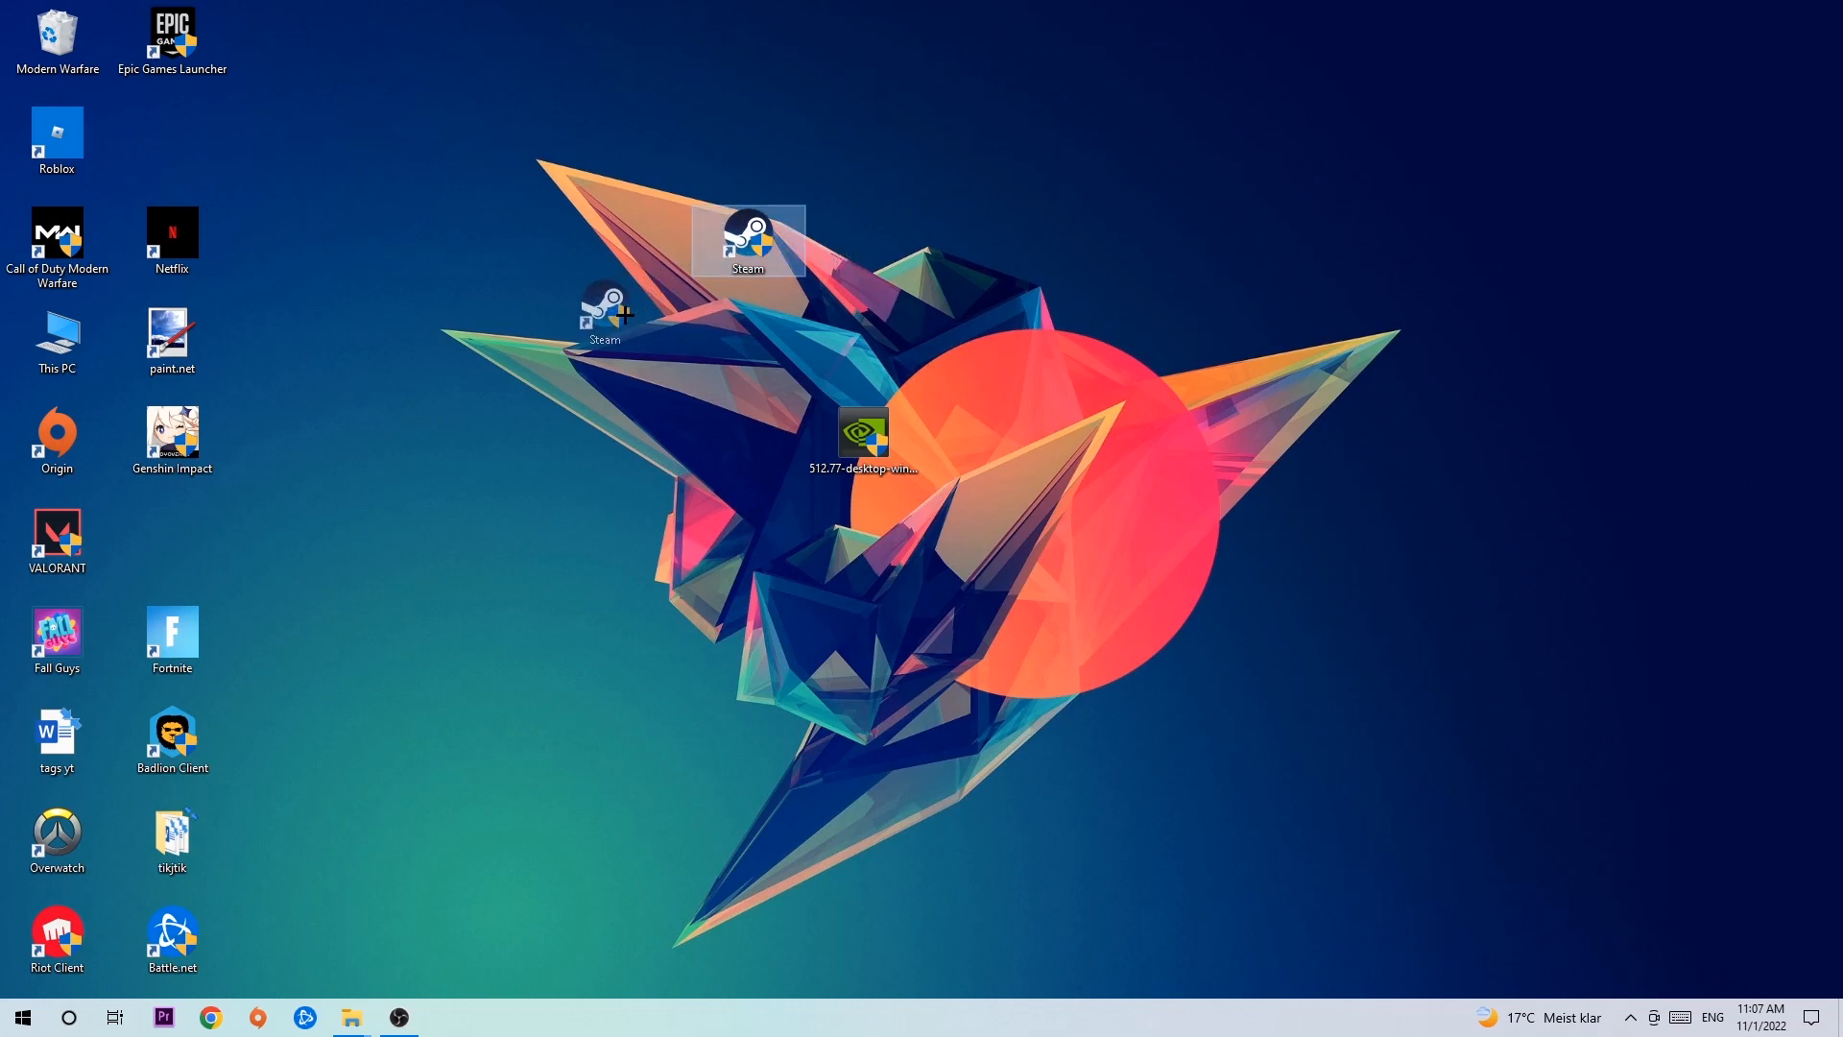
Open the Steam shortcut's Properties on the Compatibility tab, moving the window up-left.
right_click(602, 318)
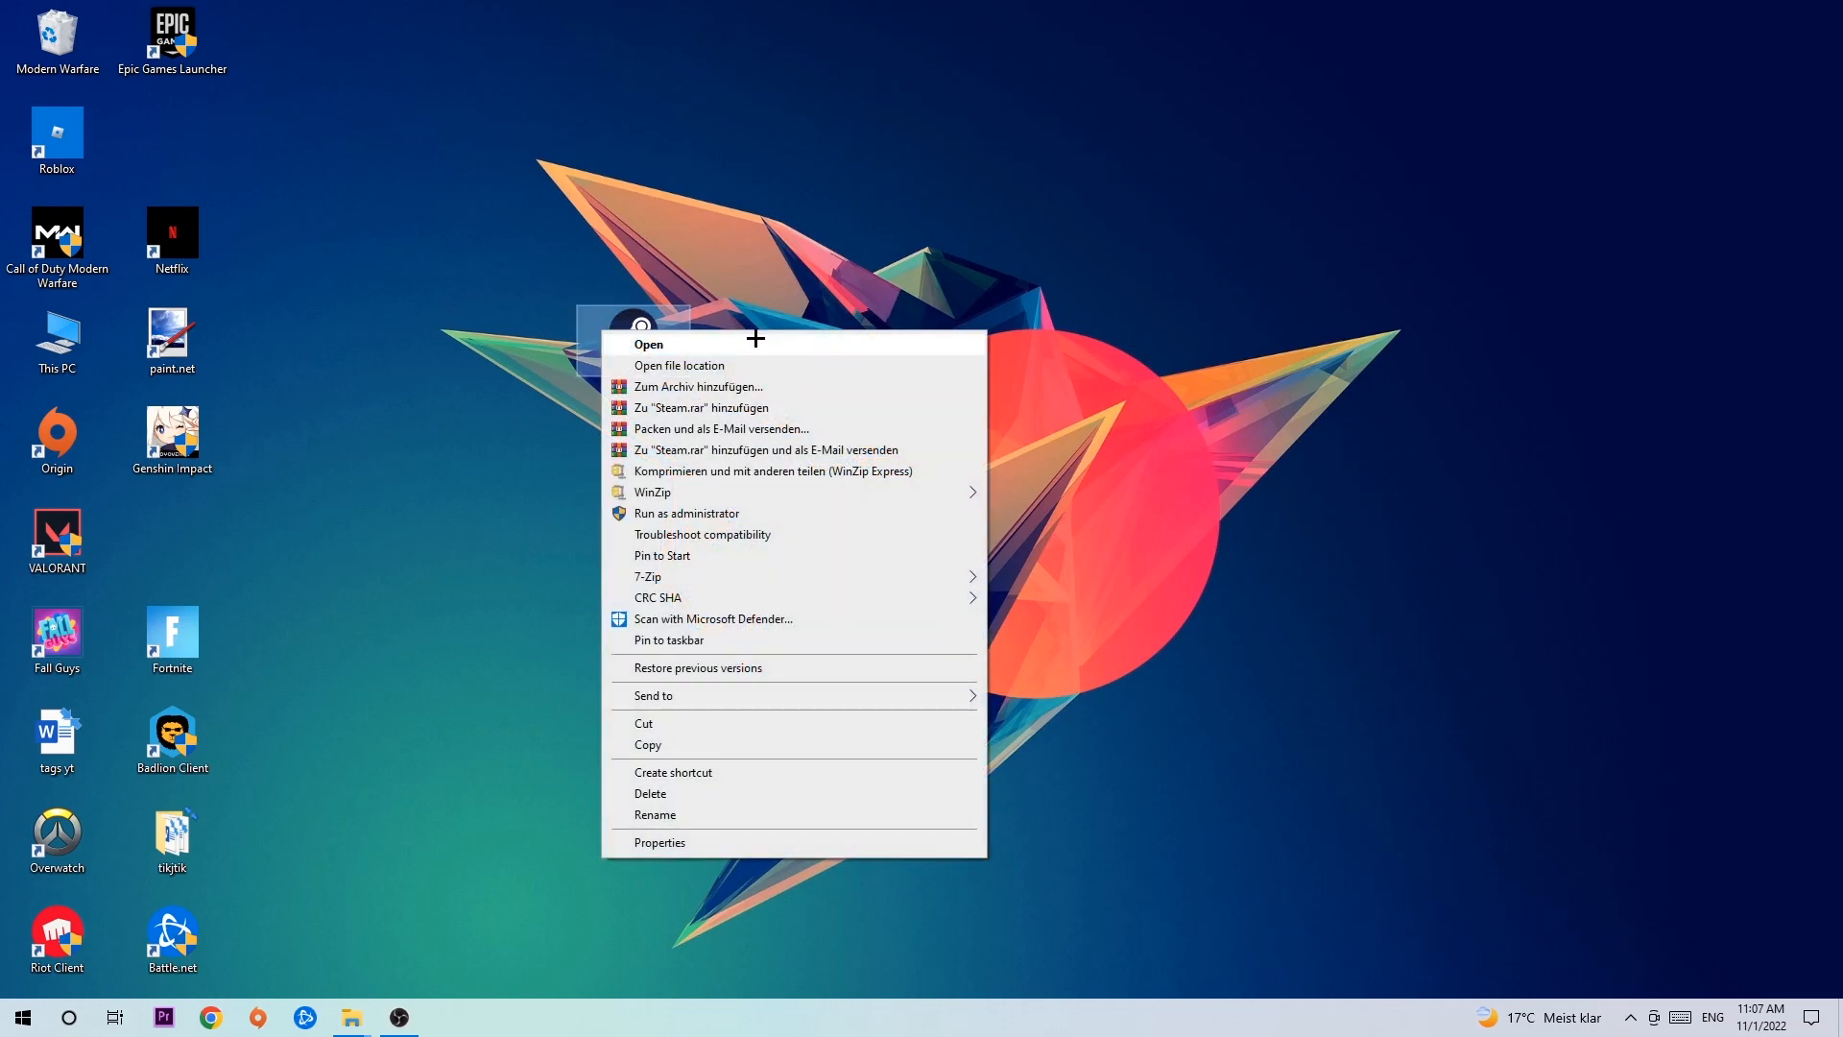
left_click(660, 842)
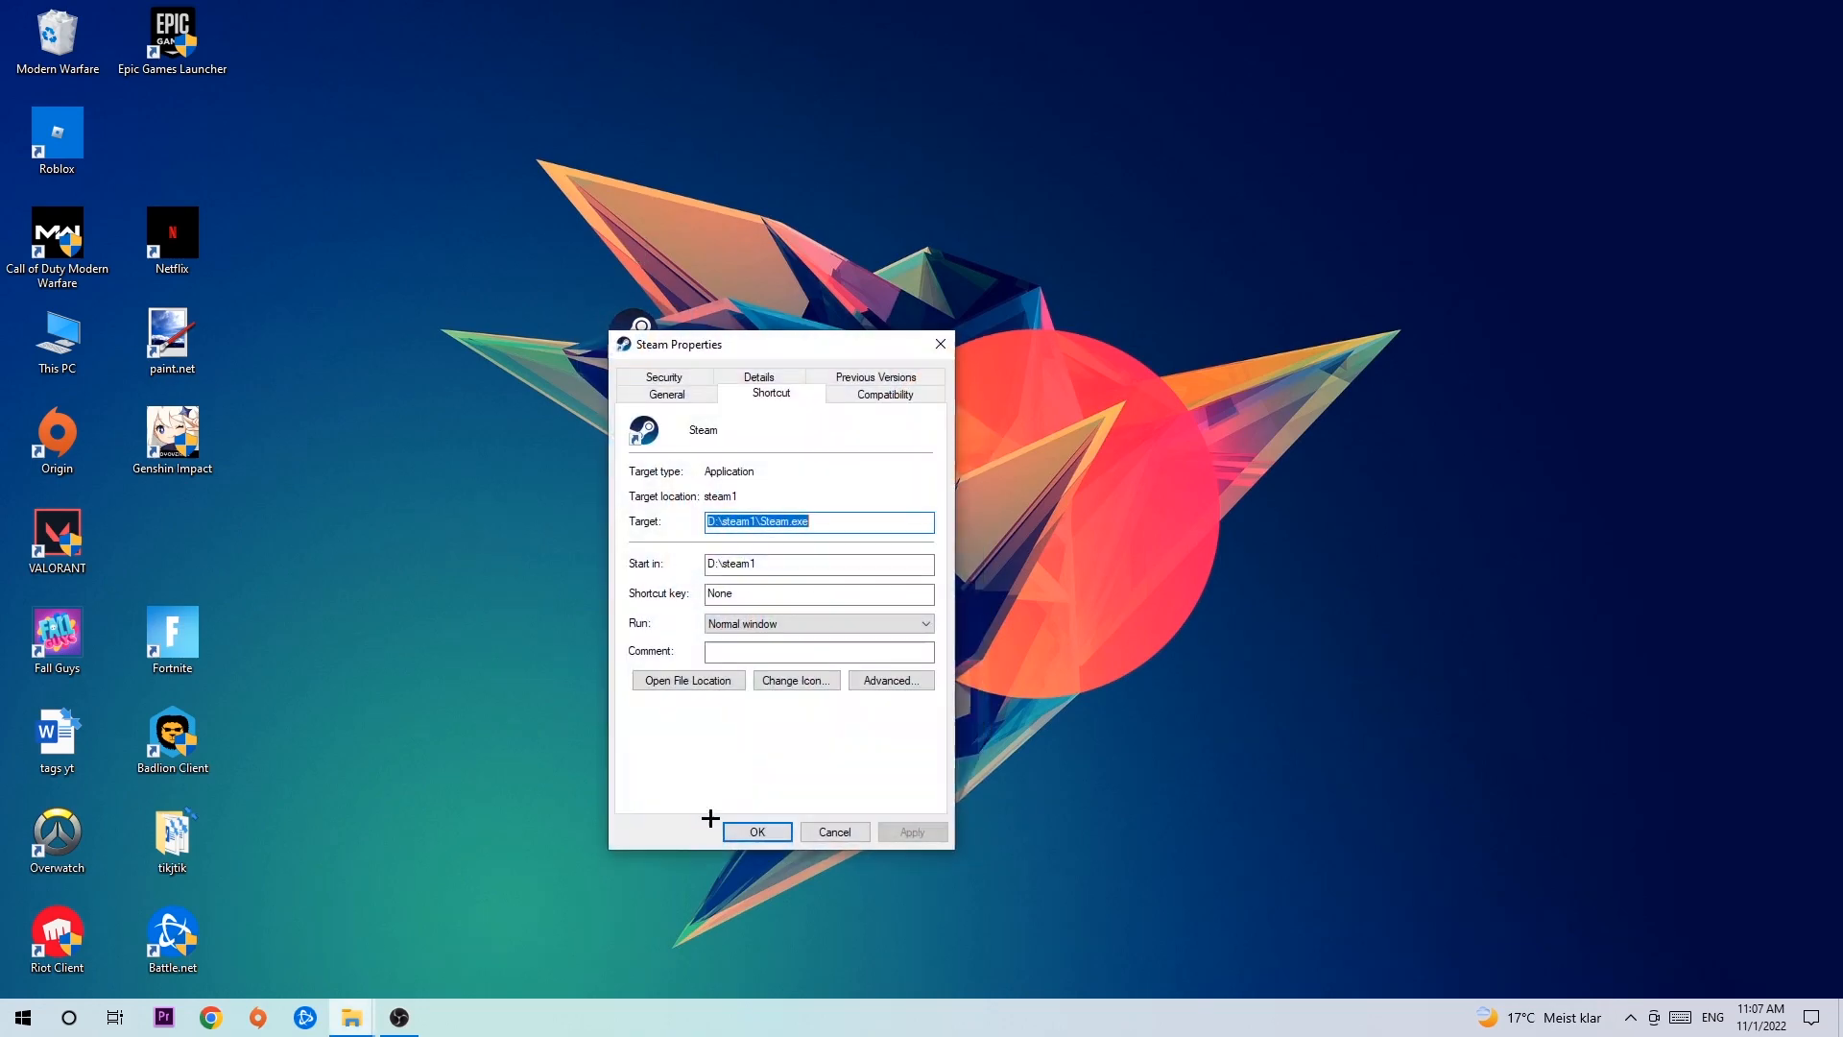
left_click(883, 391)
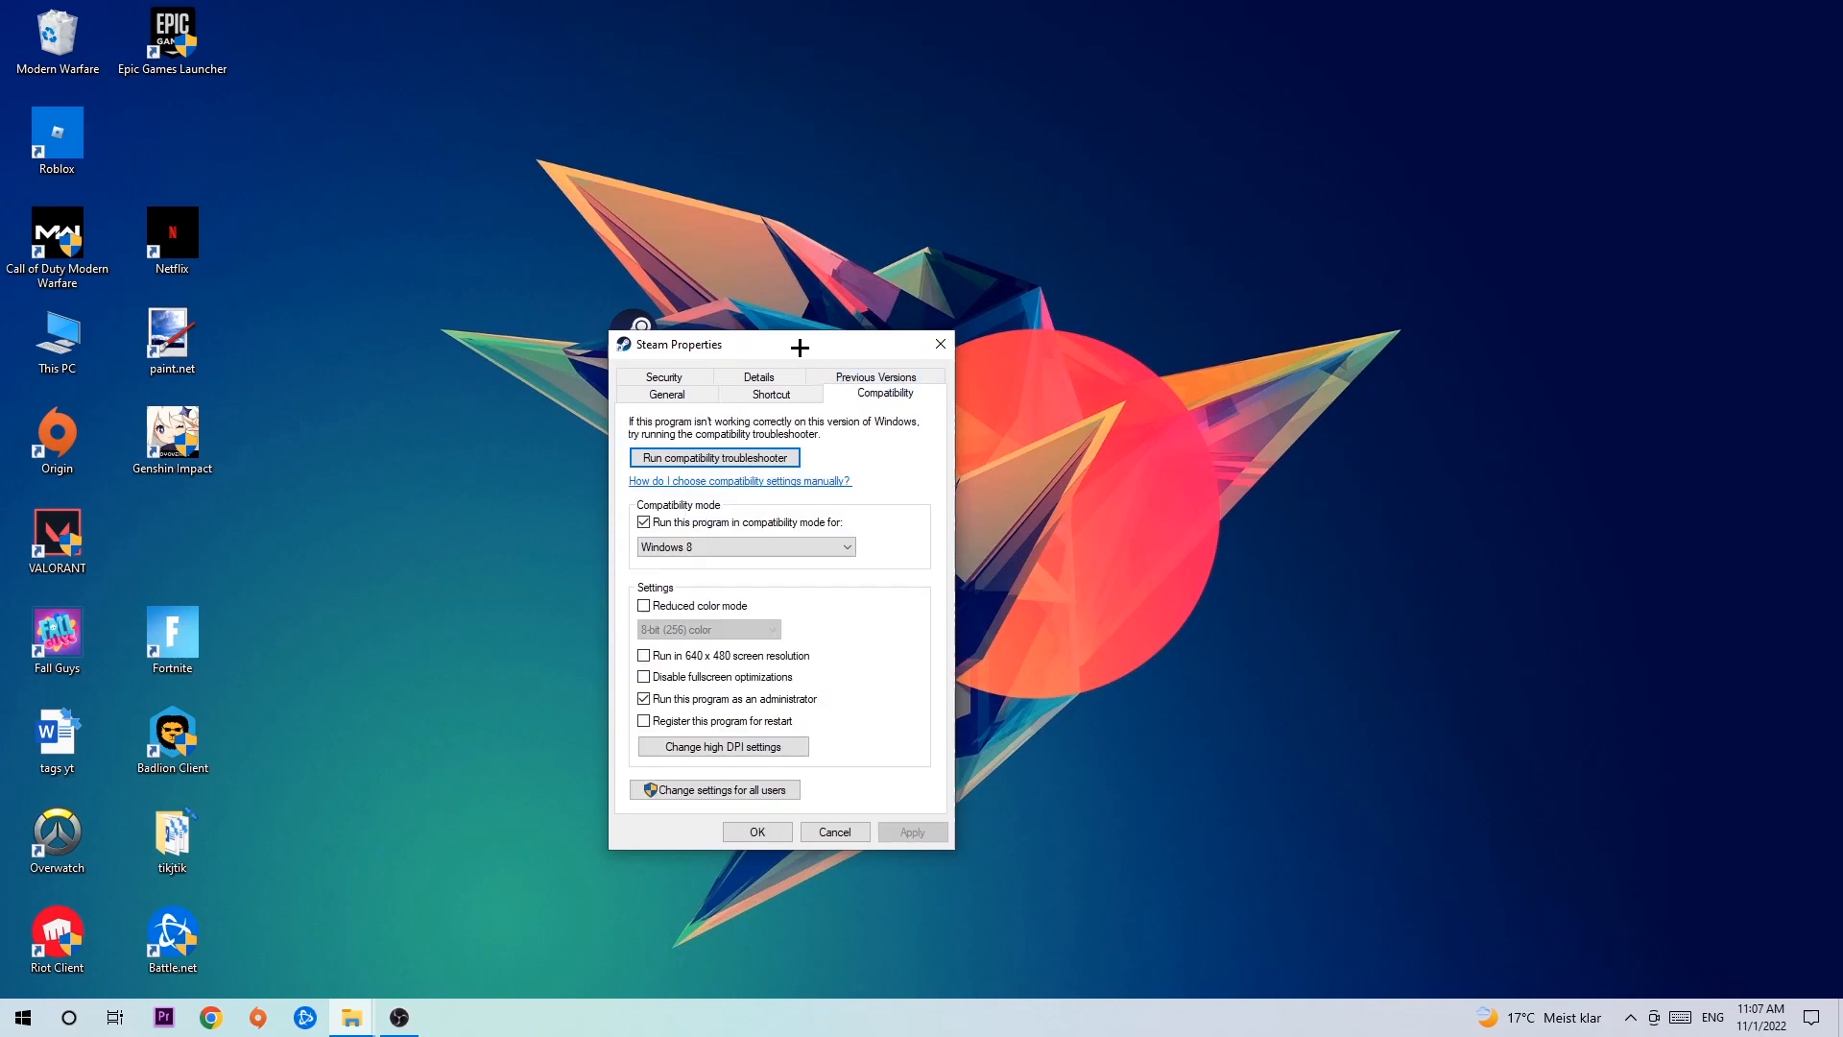
left_click_drag(776, 344, 623, 257)
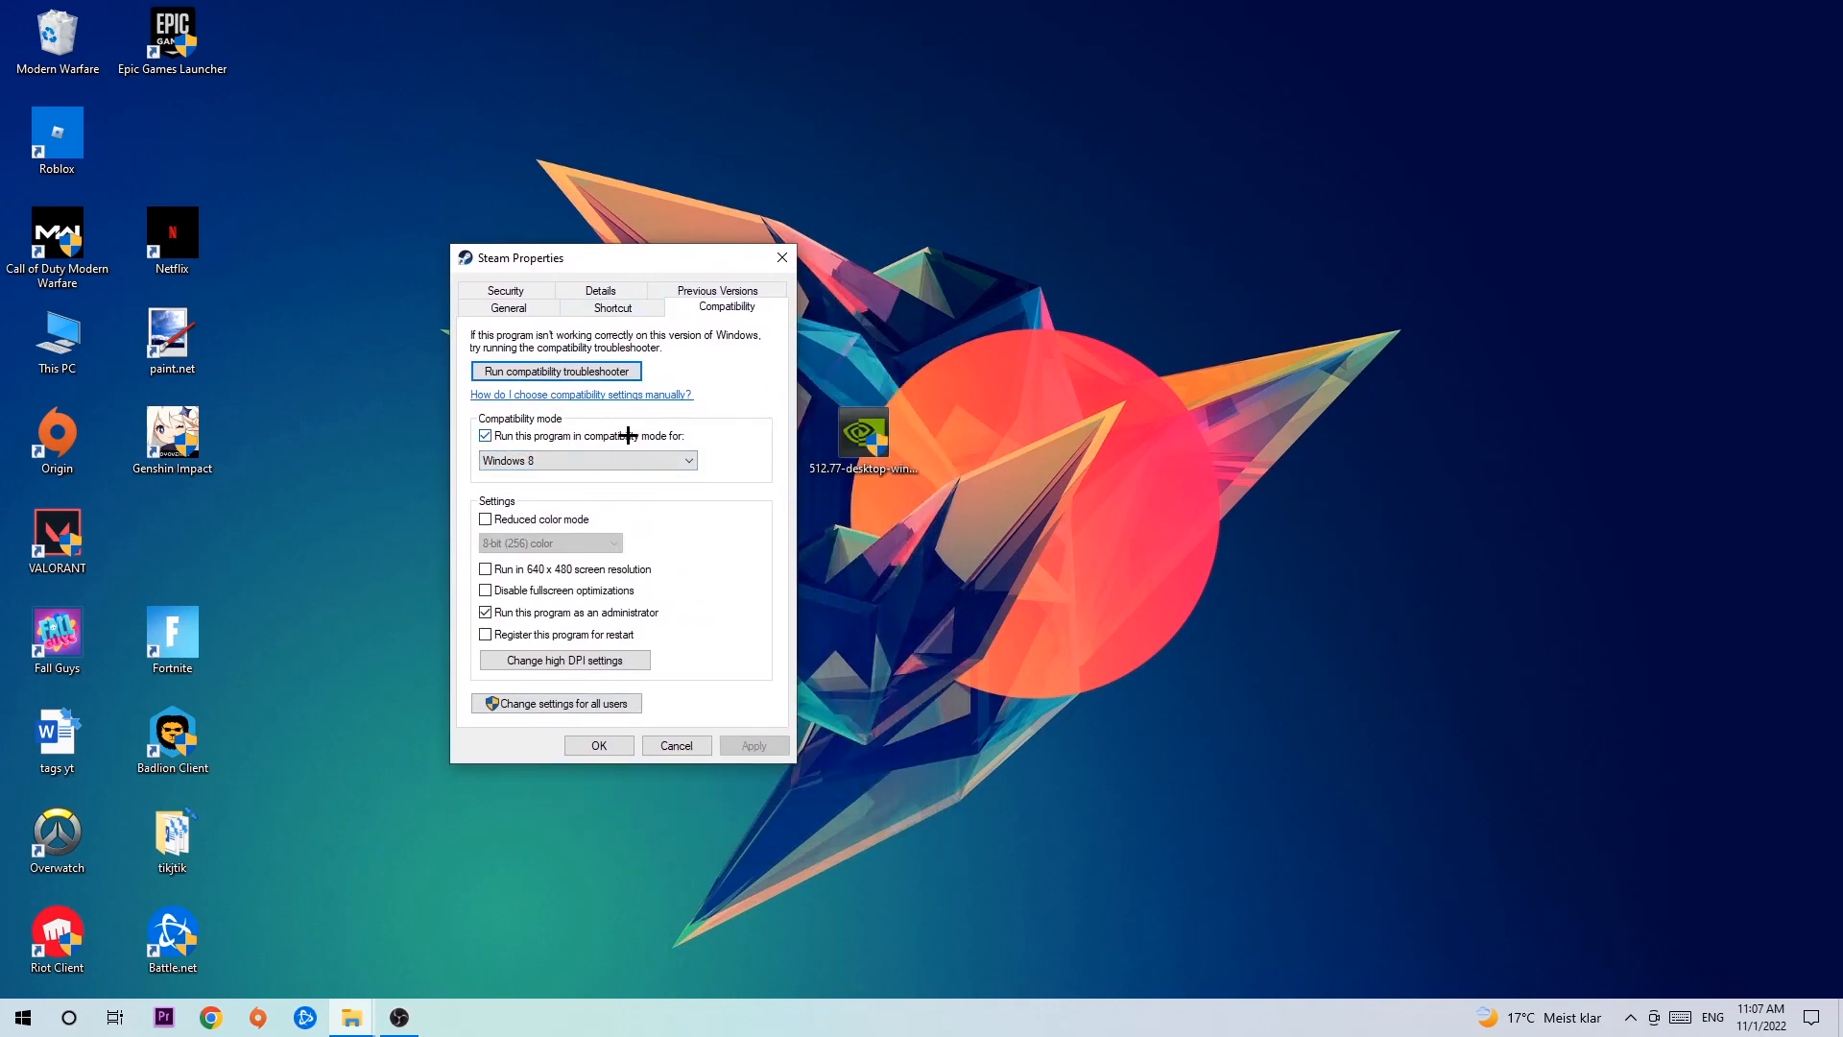
mouse_move(585, 577)
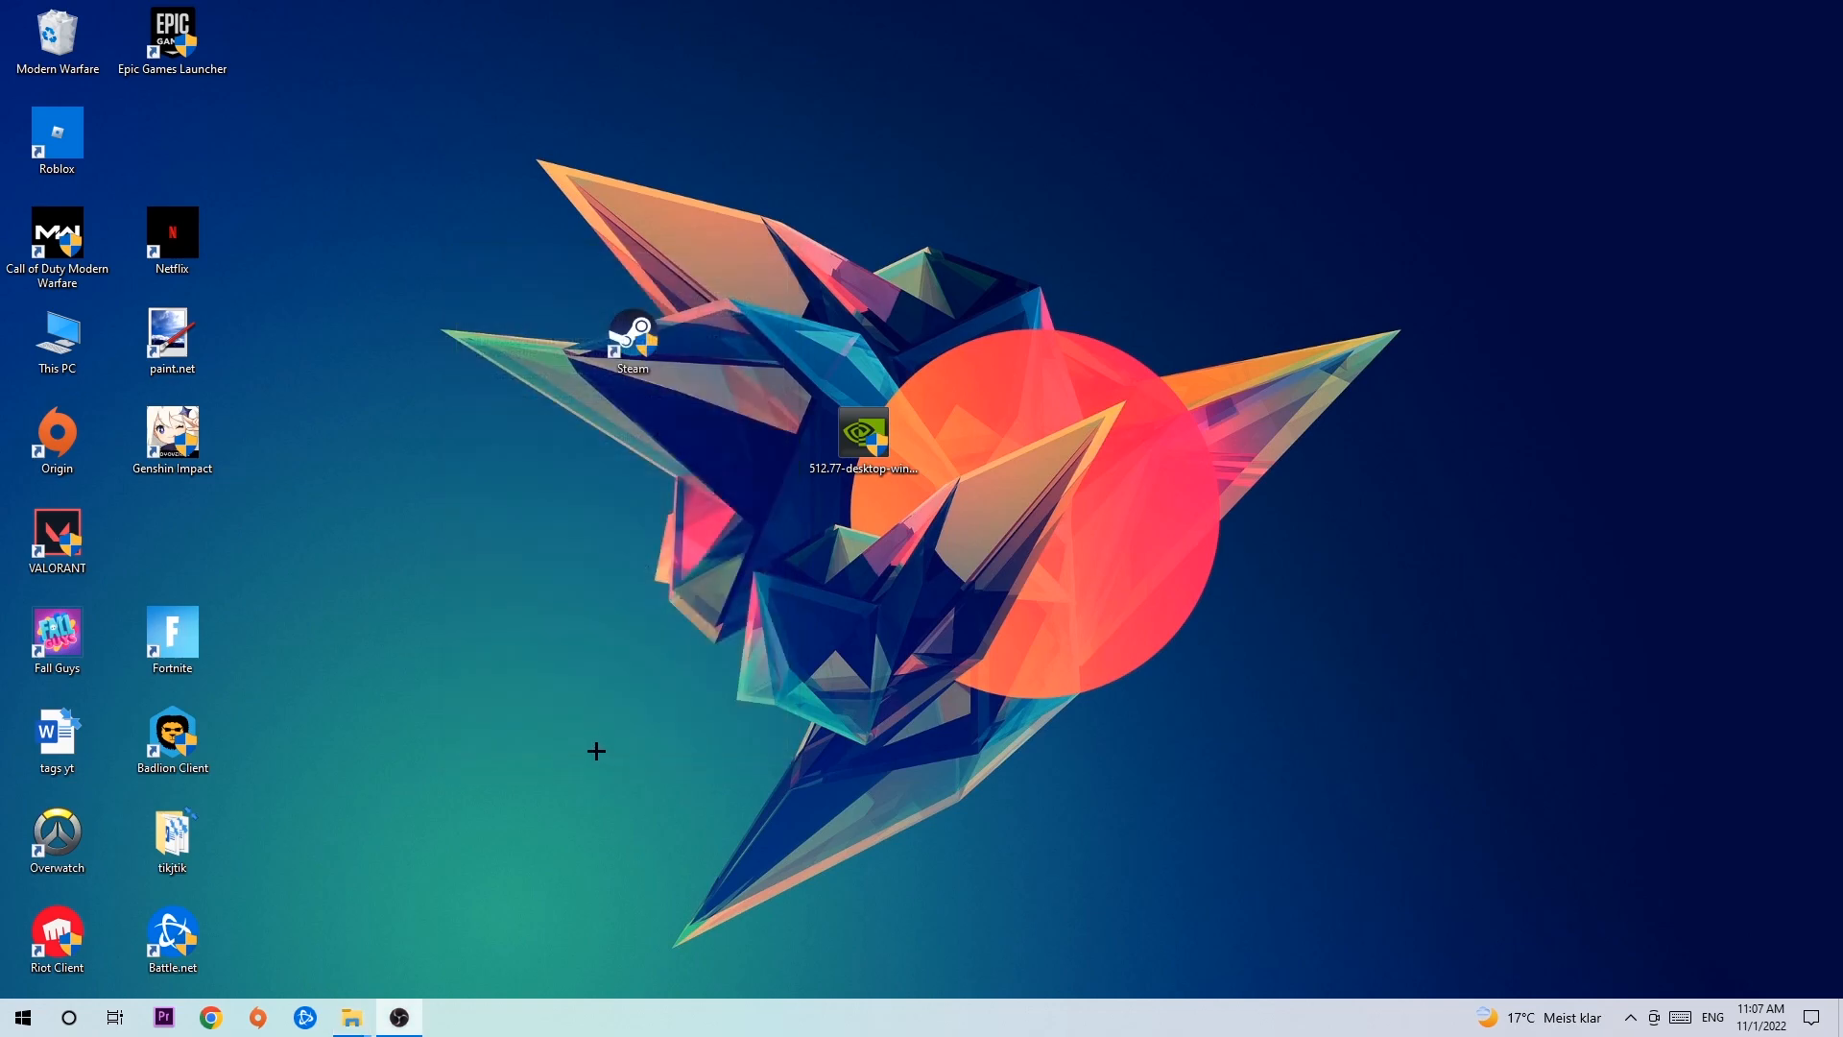
mouse_move(619, 734)
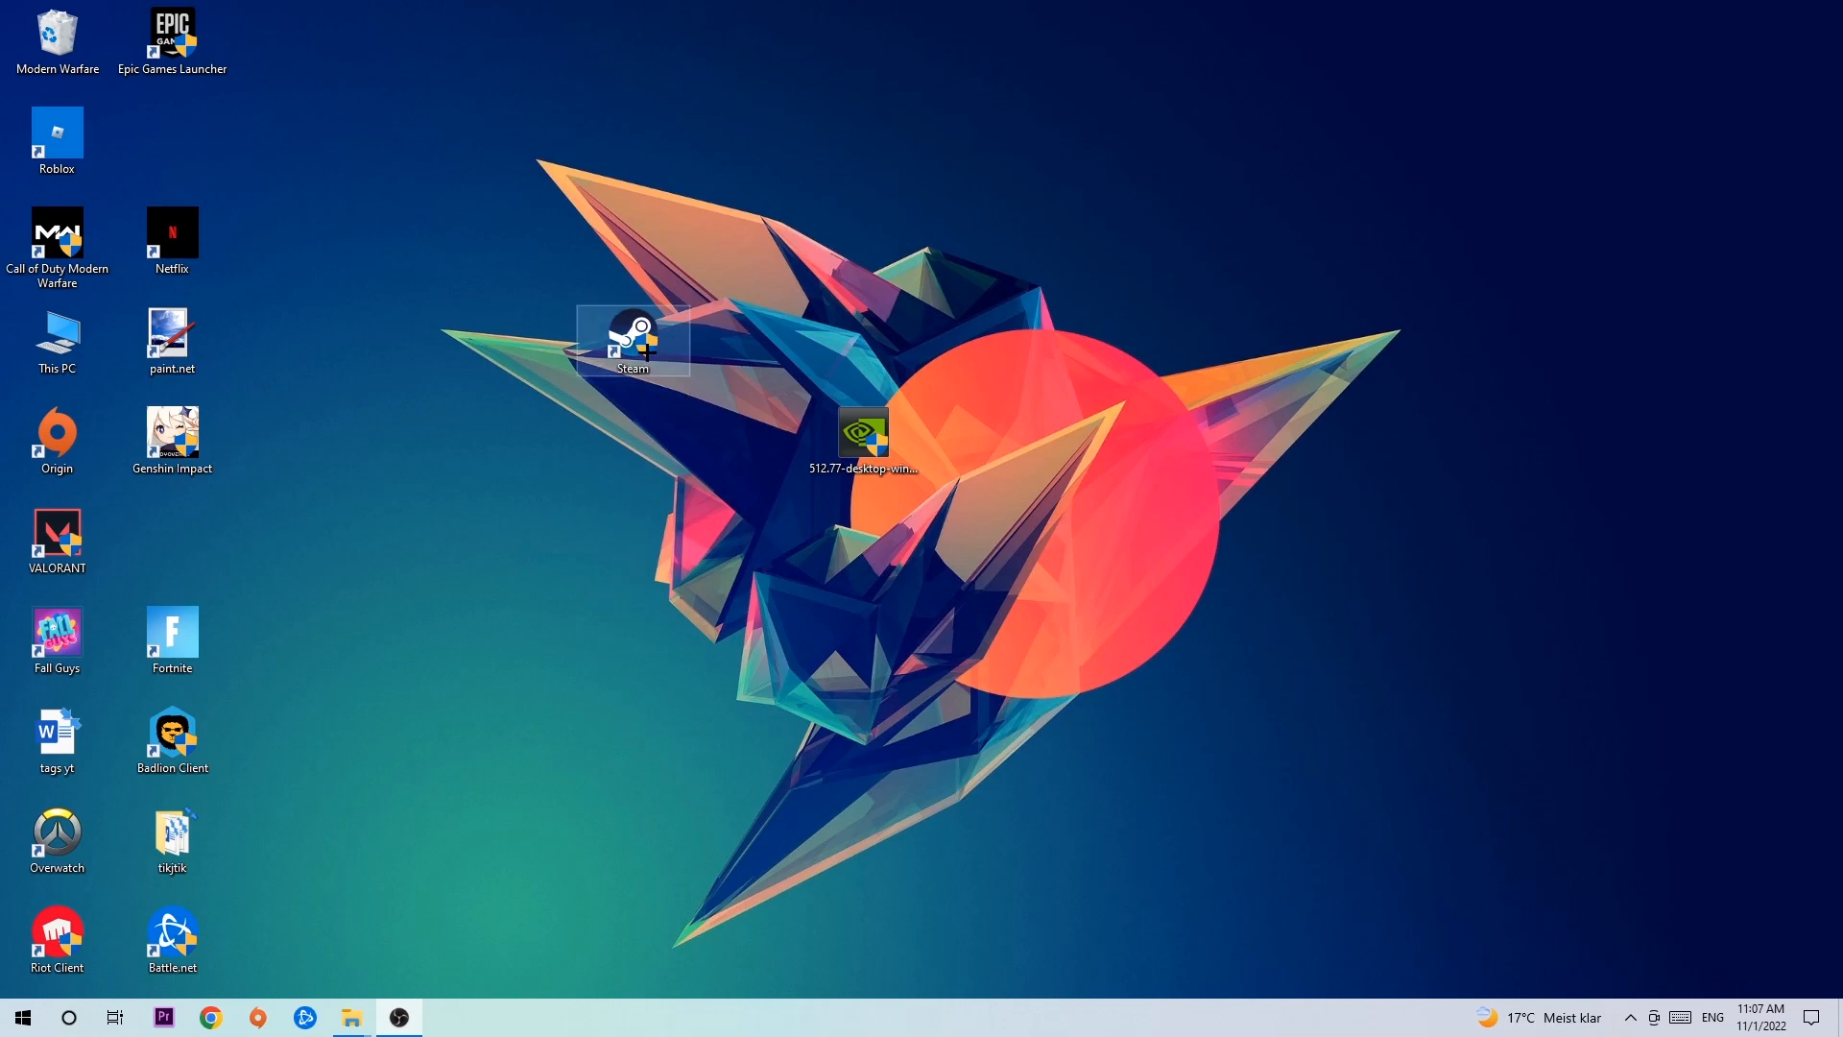
left_click_drag(633, 341, 864, 340)
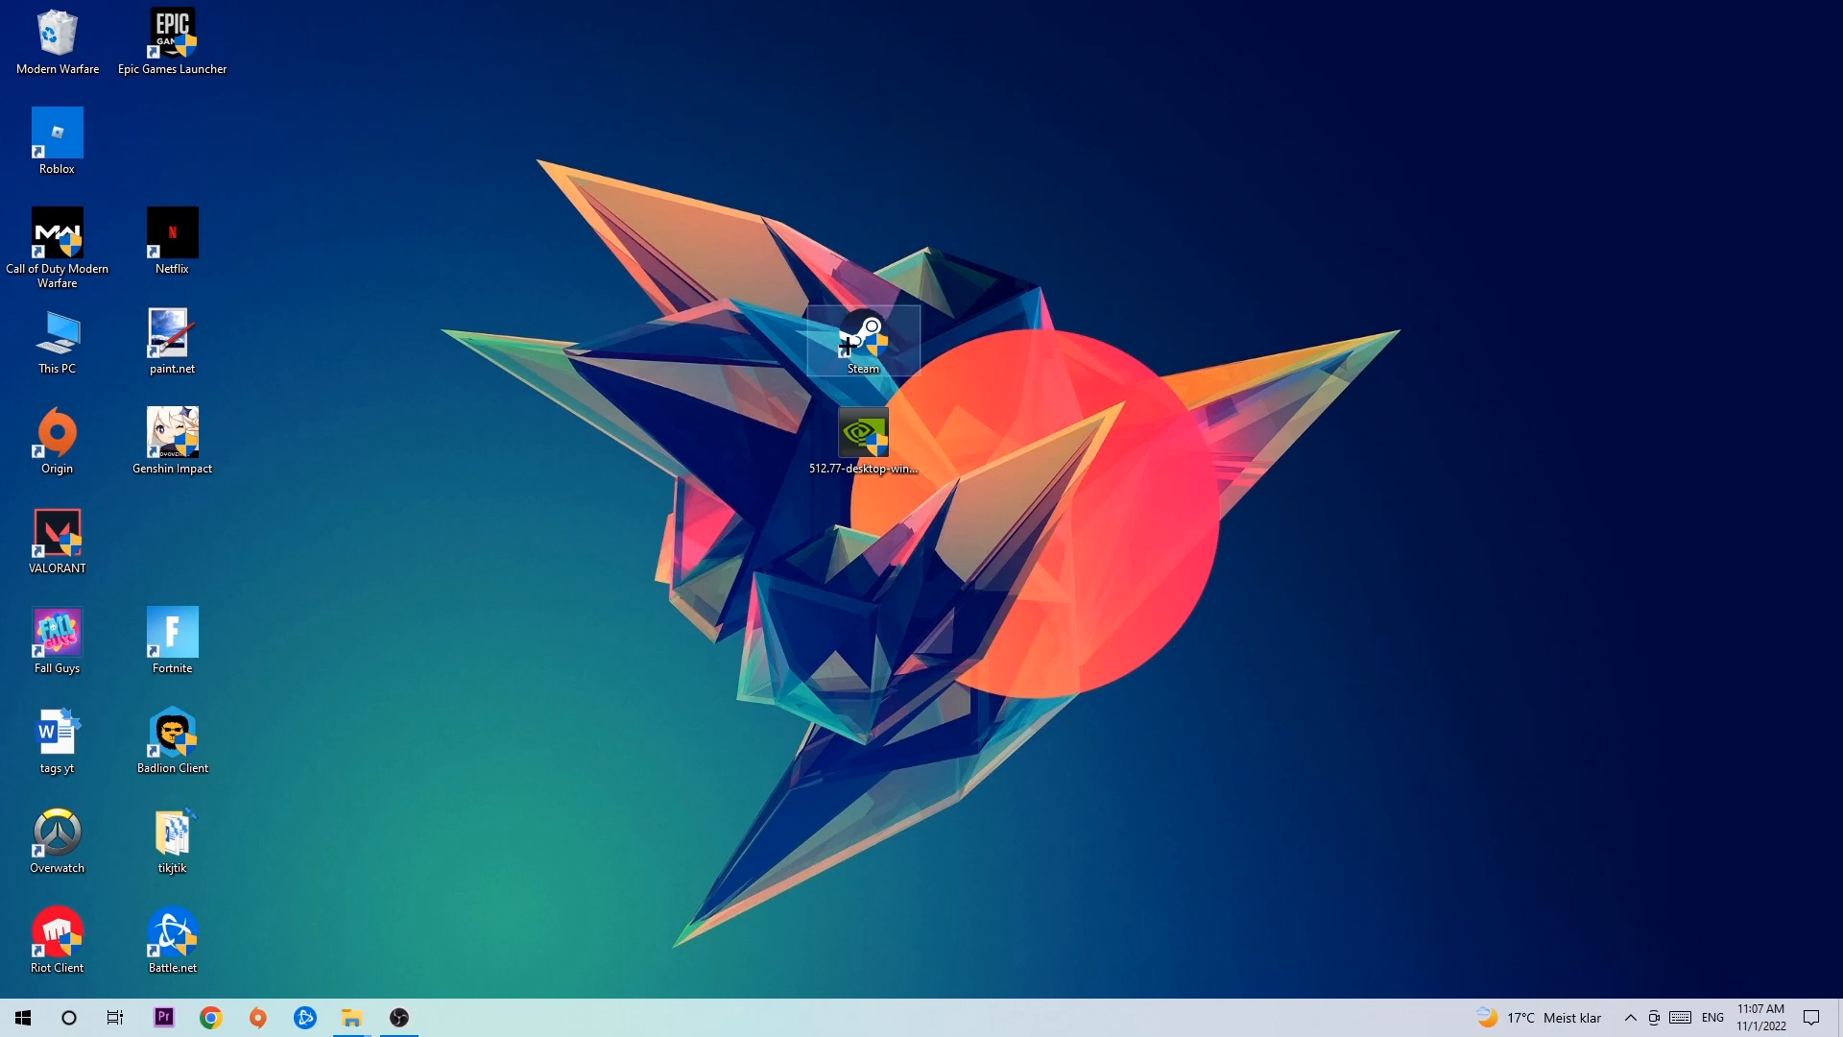
left_click_drag(864, 340, 632, 335)
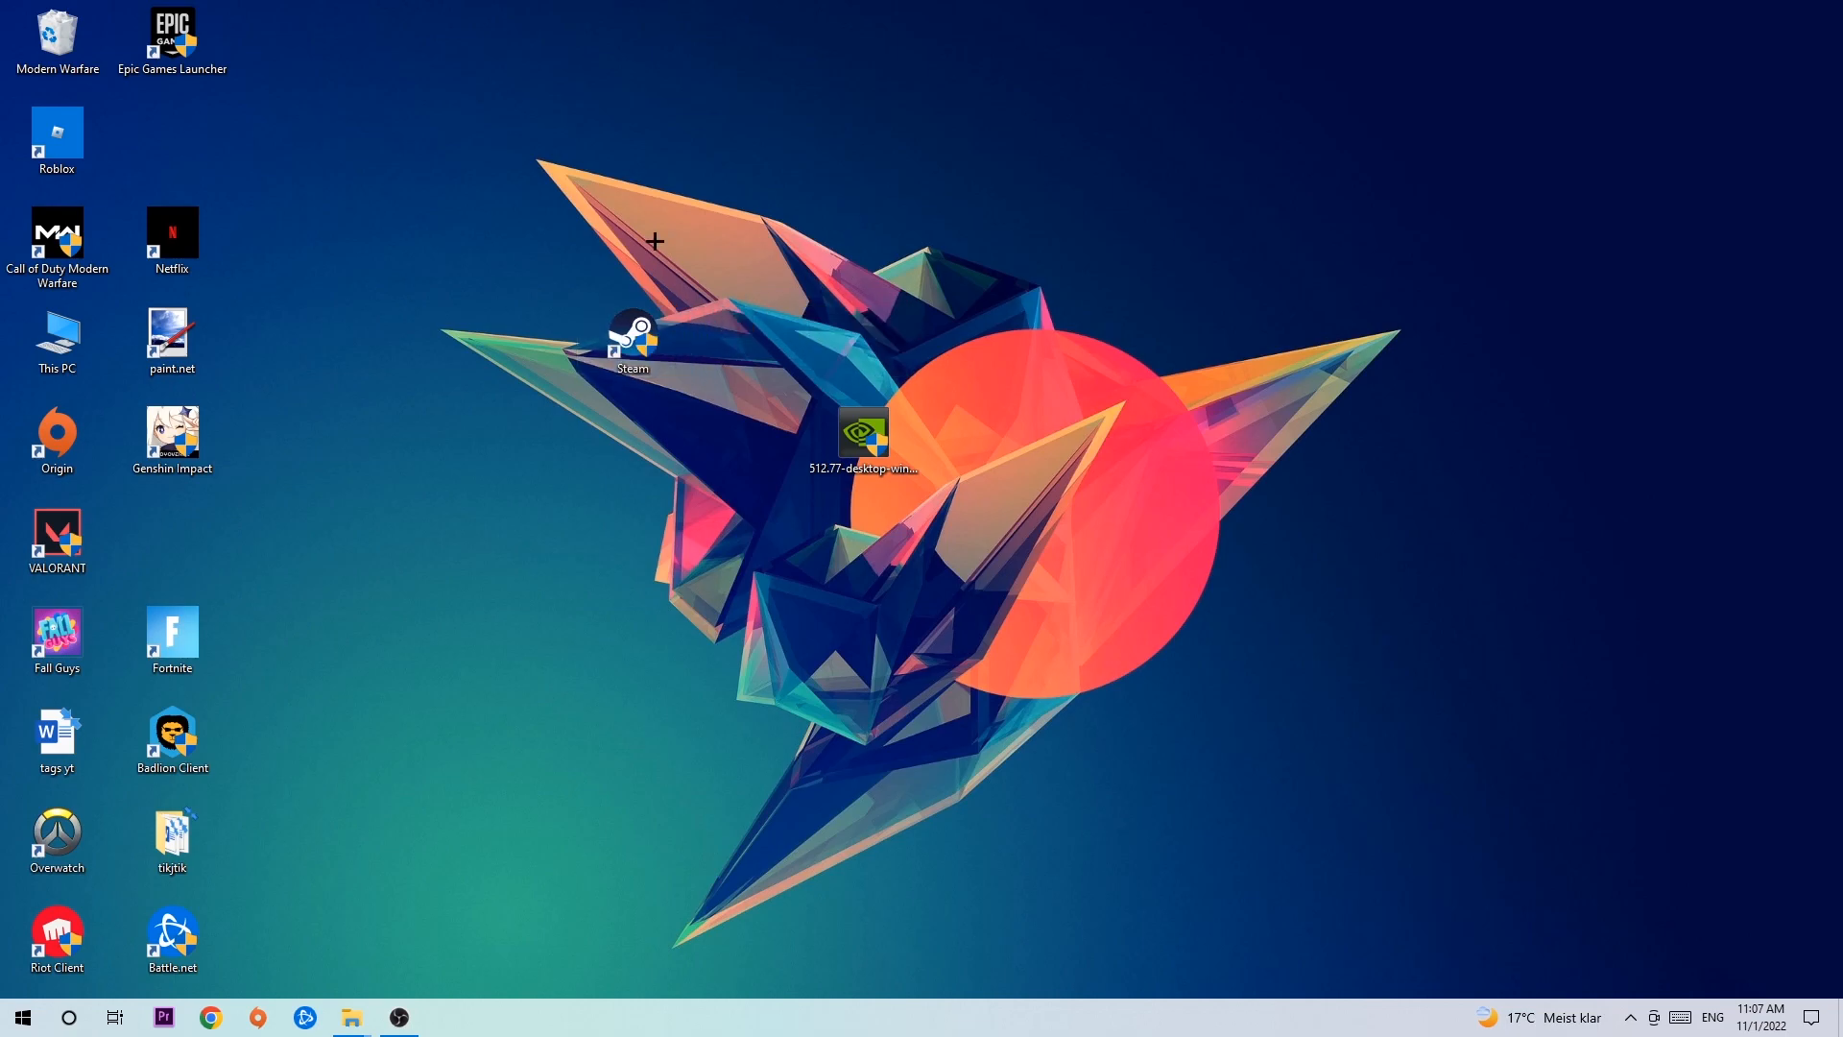